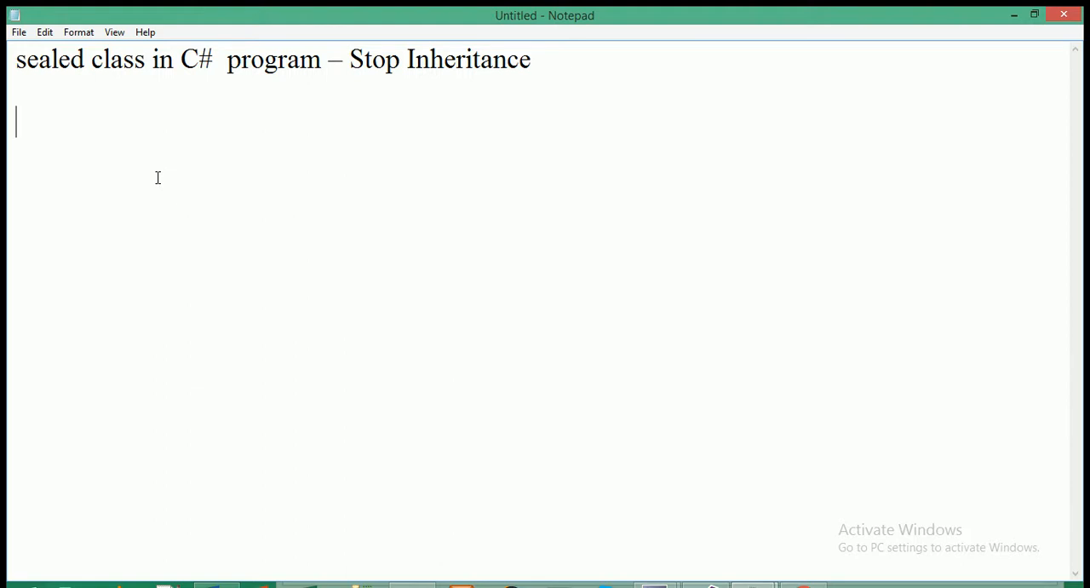
mouse_move(184, 54)
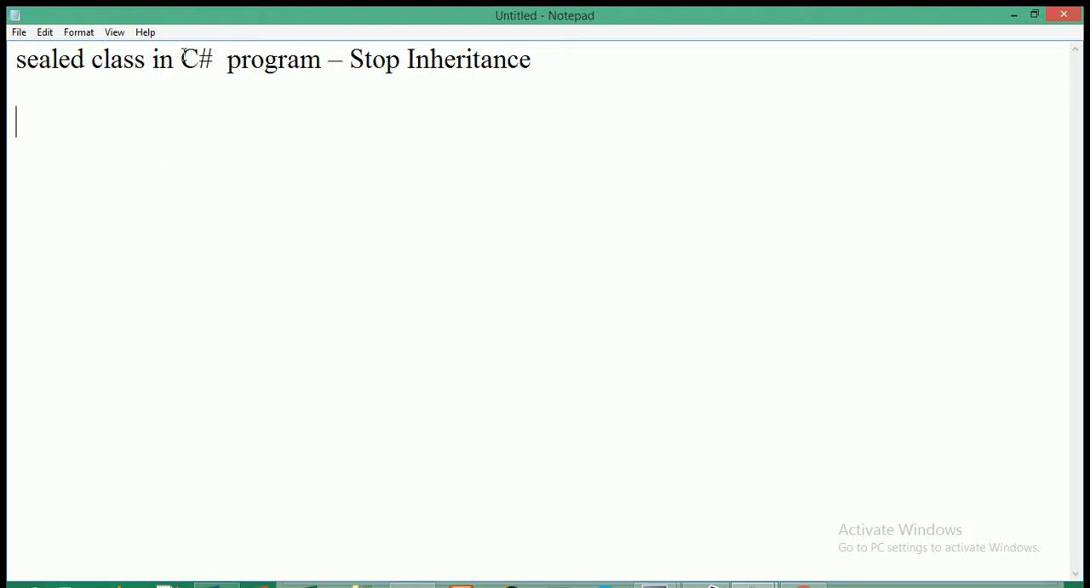
mouse_move(269, 68)
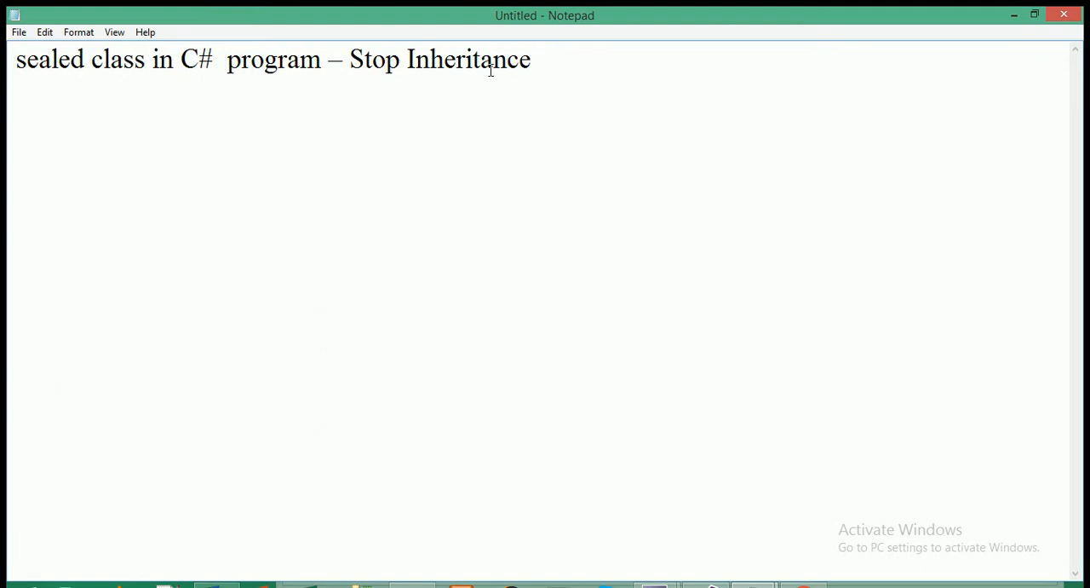
Add the pasted notes on sealed classes on their own lines below the title
key("Enter")
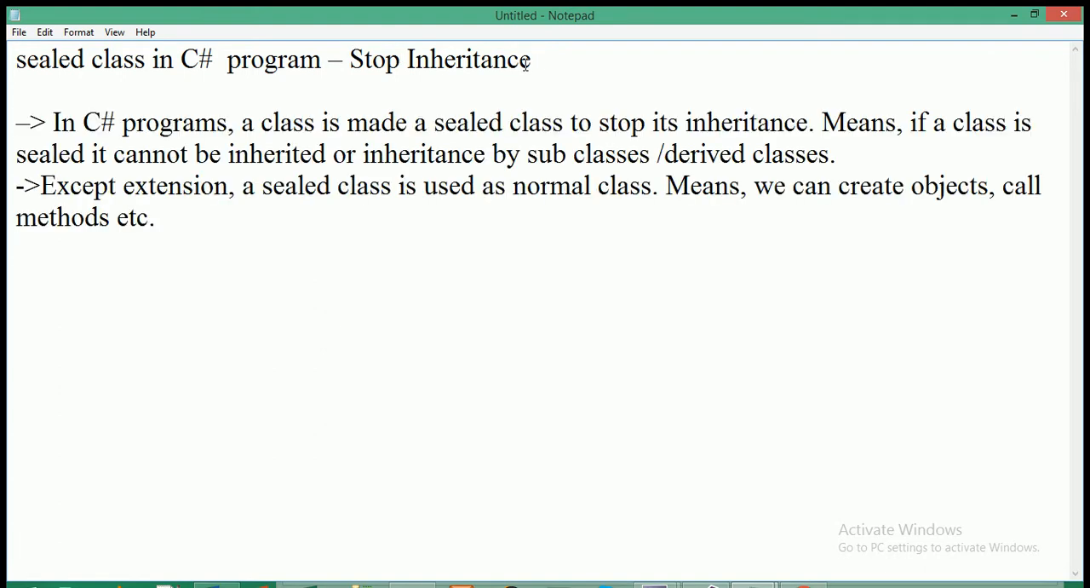
left_click_drag(53, 122, 266, 155)
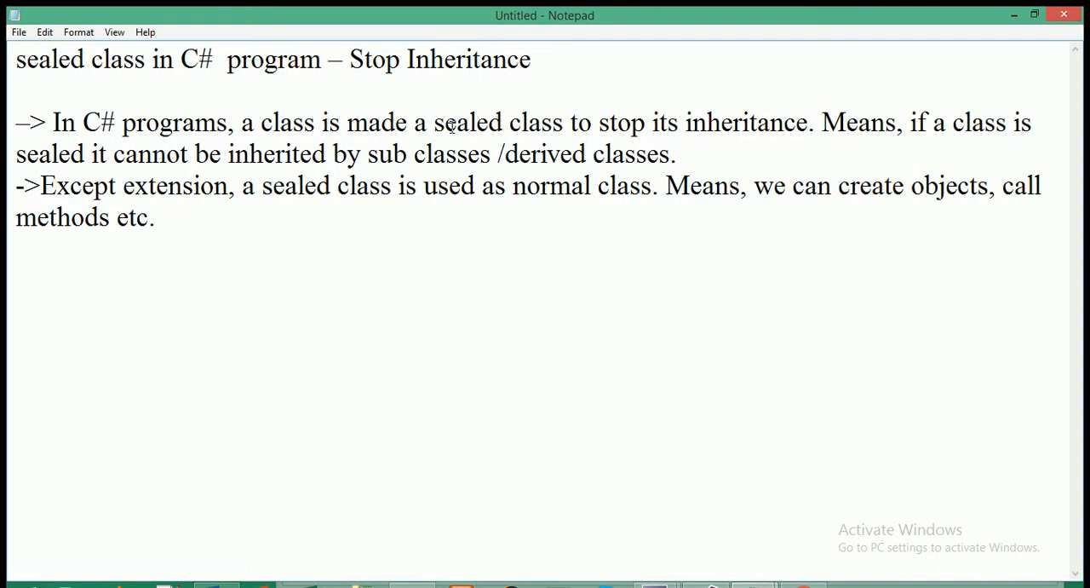
double_click(467, 122)
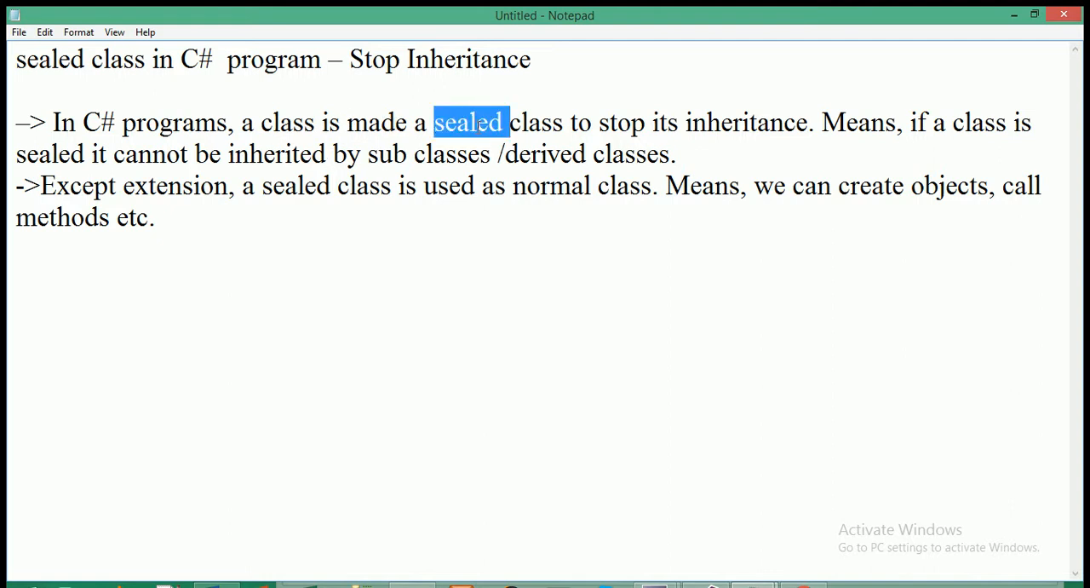
left_click(475, 122)
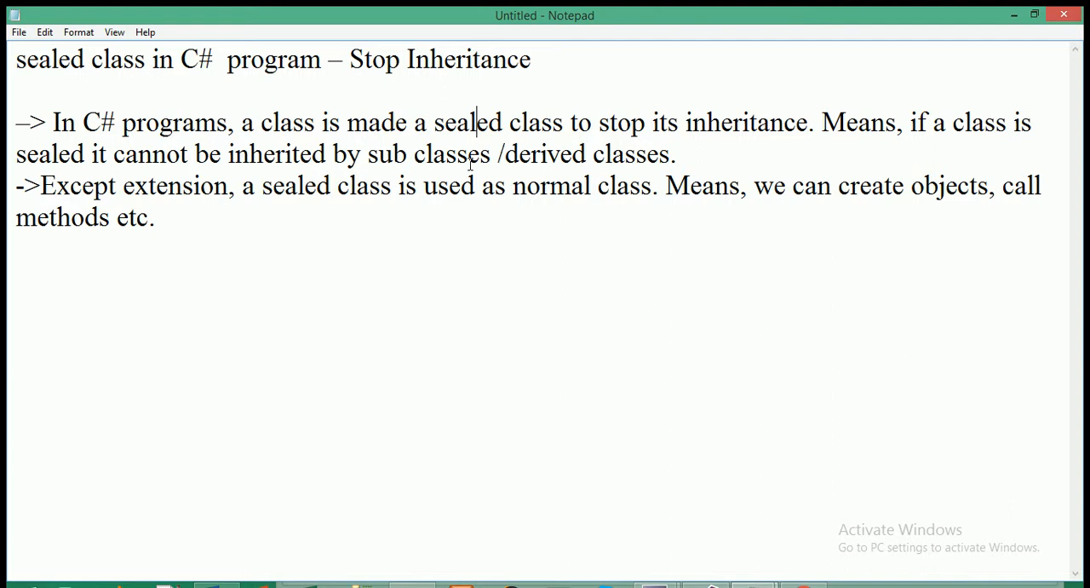
mouse_move(511, 194)
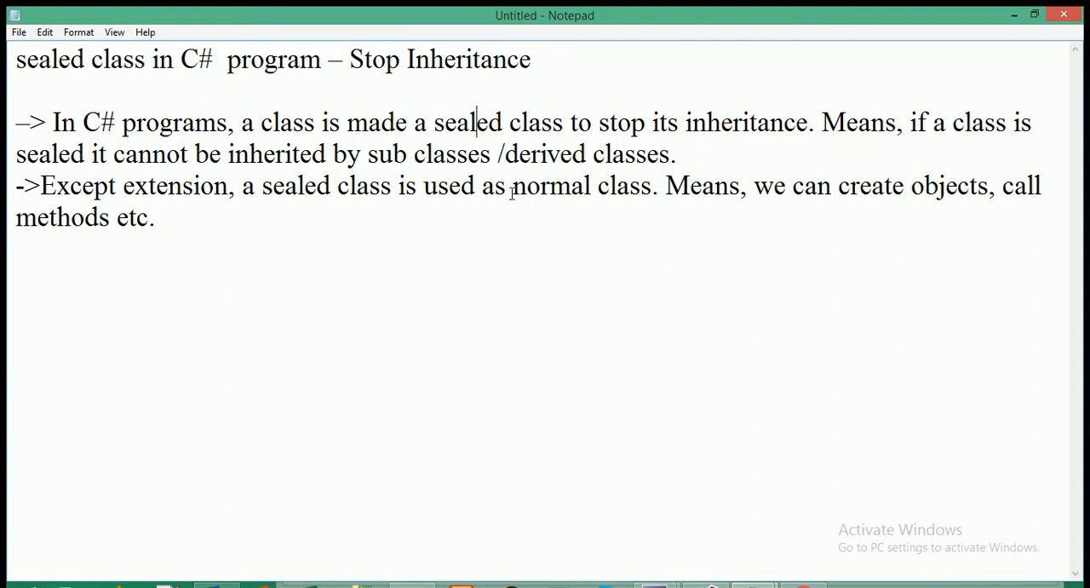
left_click_drag(41, 186, 155, 216)
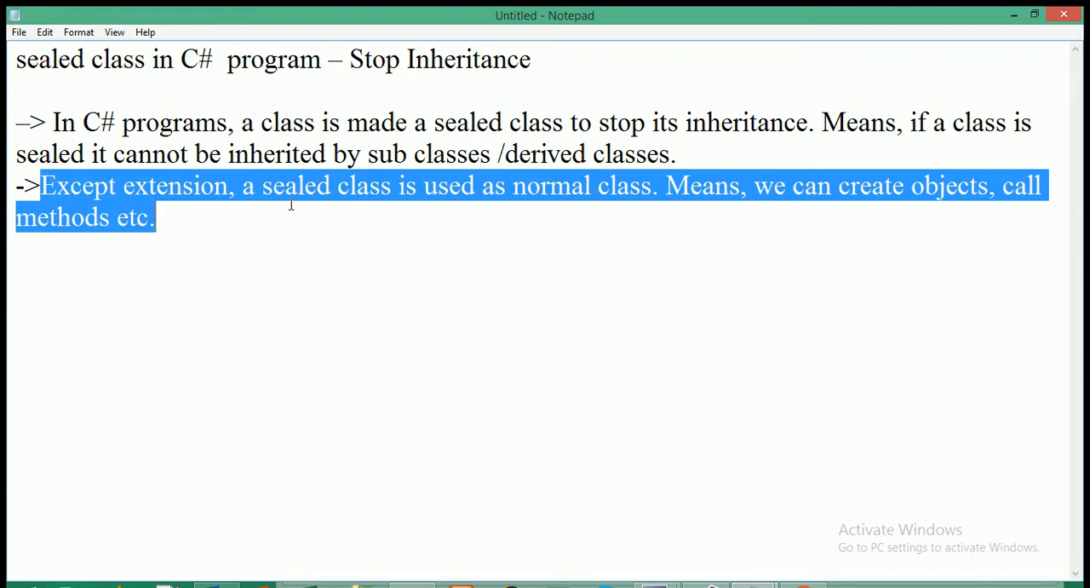
double_click(298, 186)
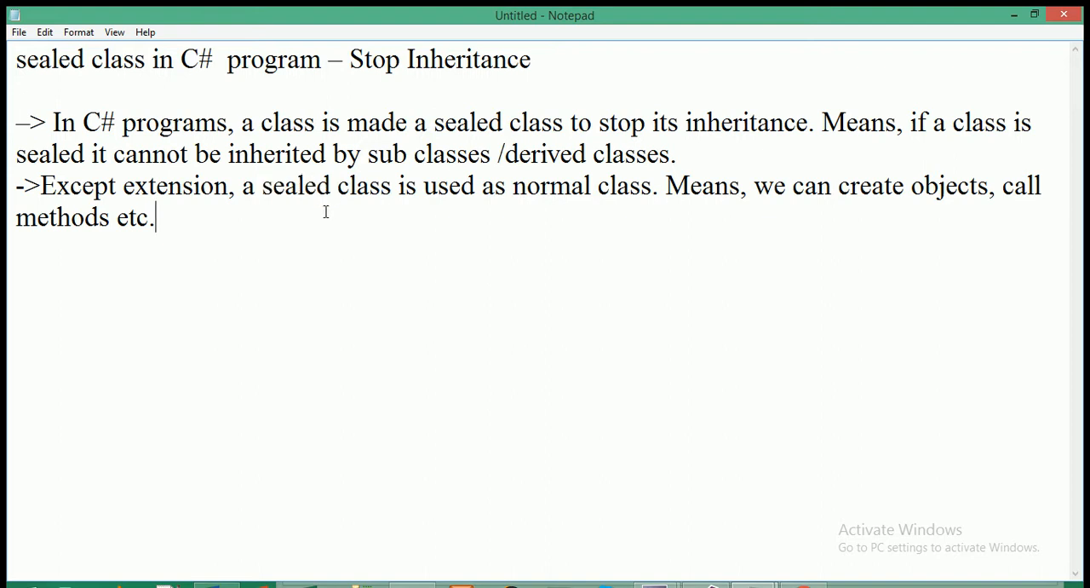
mouse_move(708, 539)
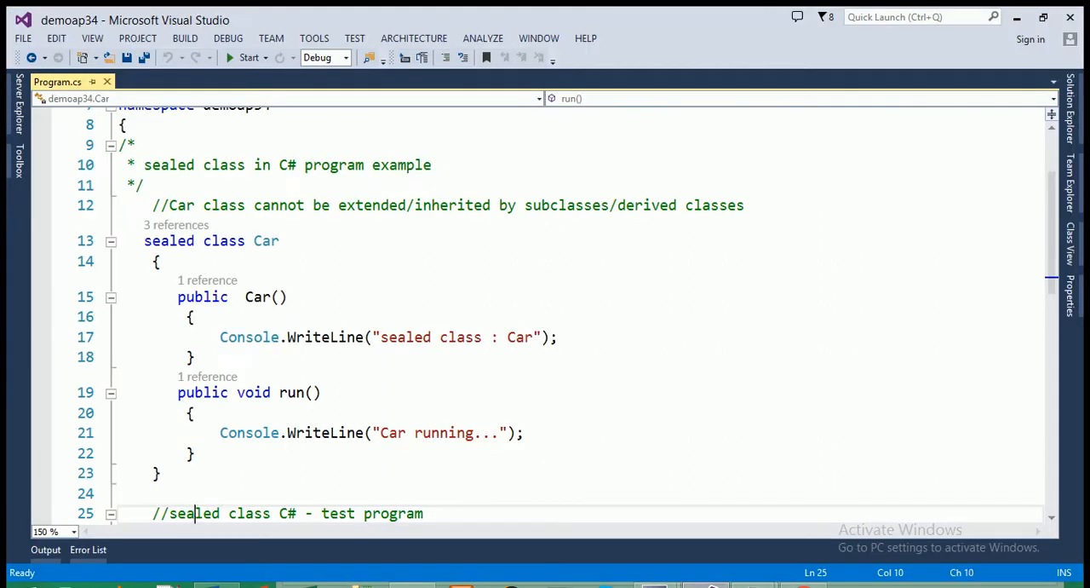
left_click(289, 297)
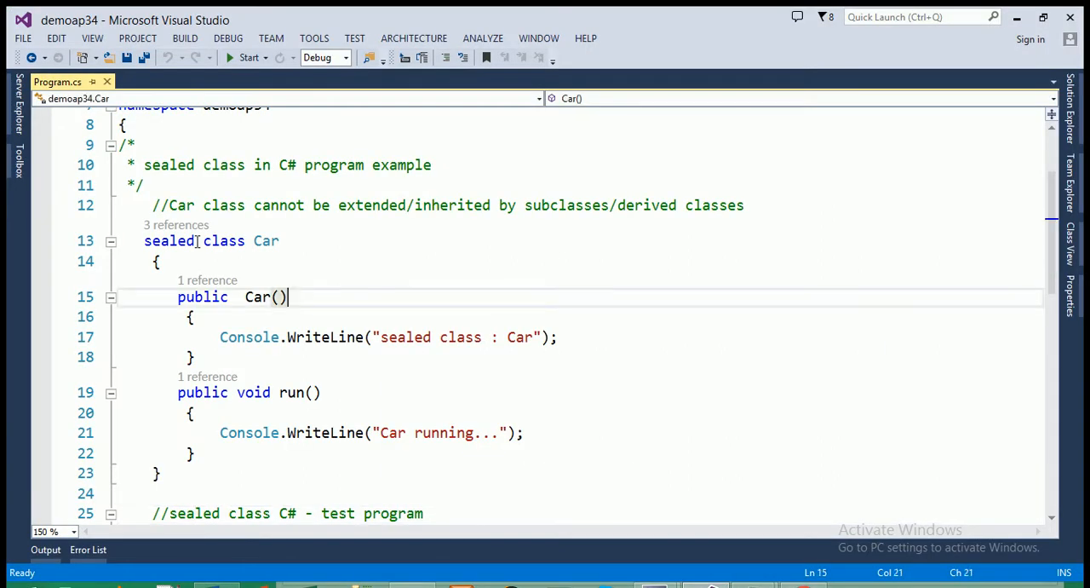
double_click(265, 240)
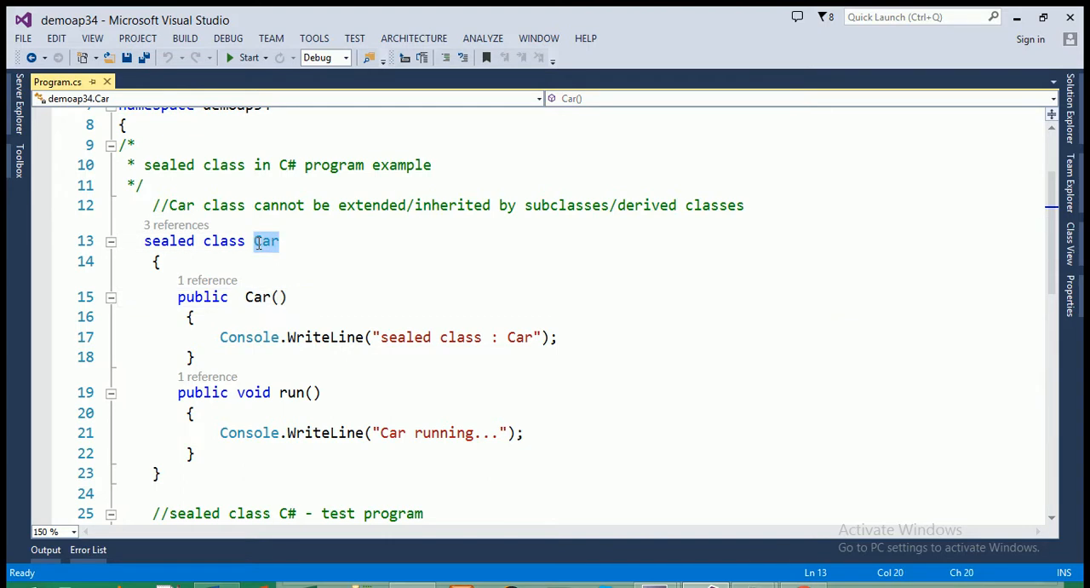
double_click(169, 240)
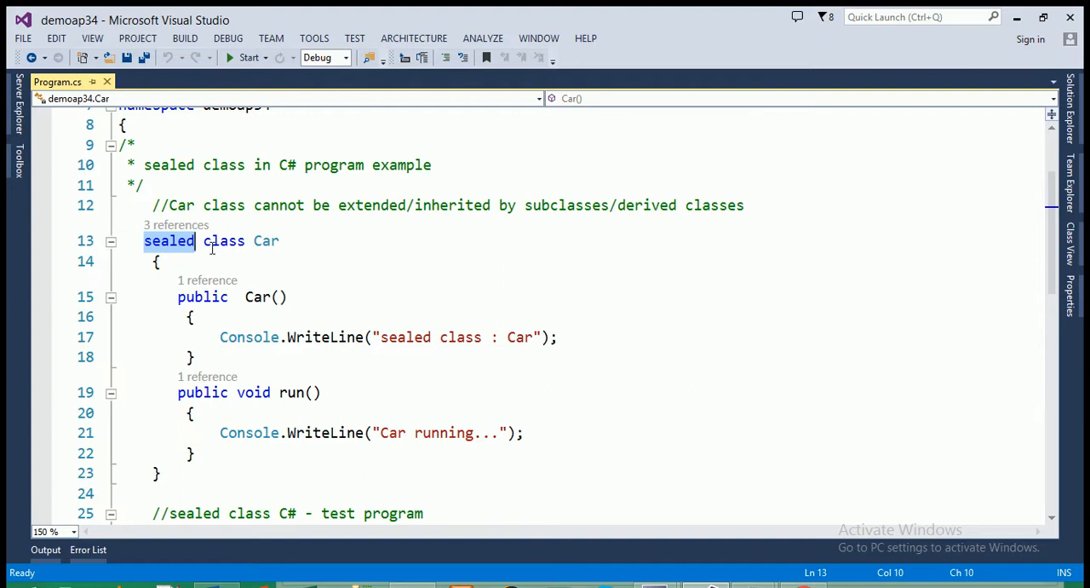
left_click(240, 296)
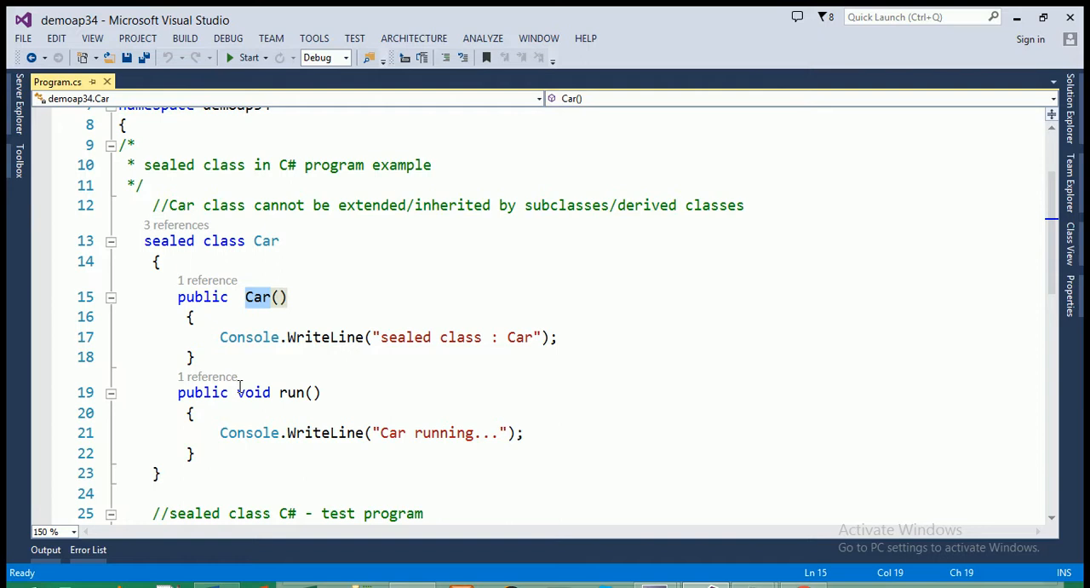
left_click(293, 392)
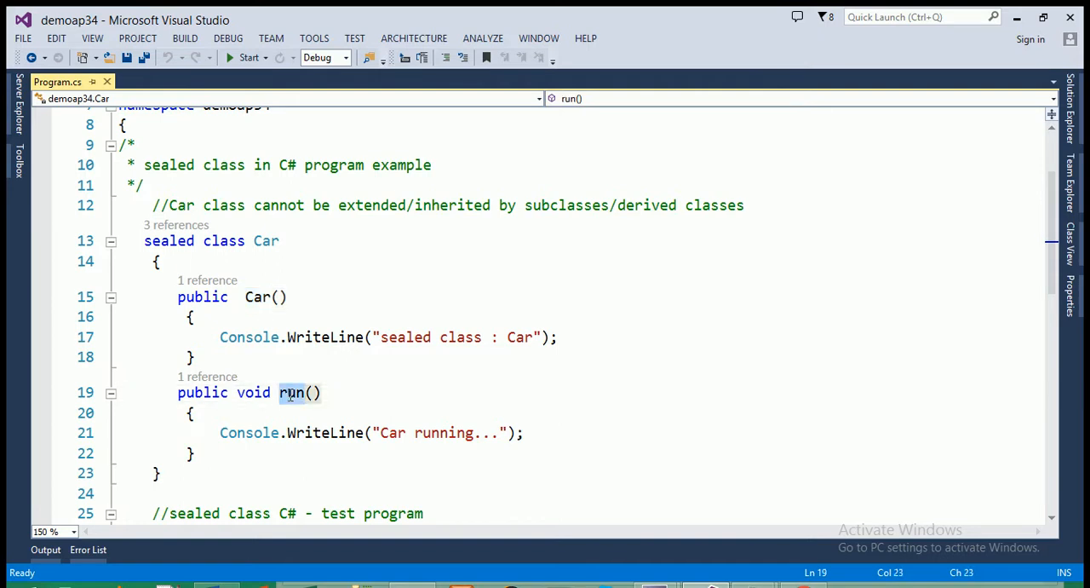
left_click(286, 432)
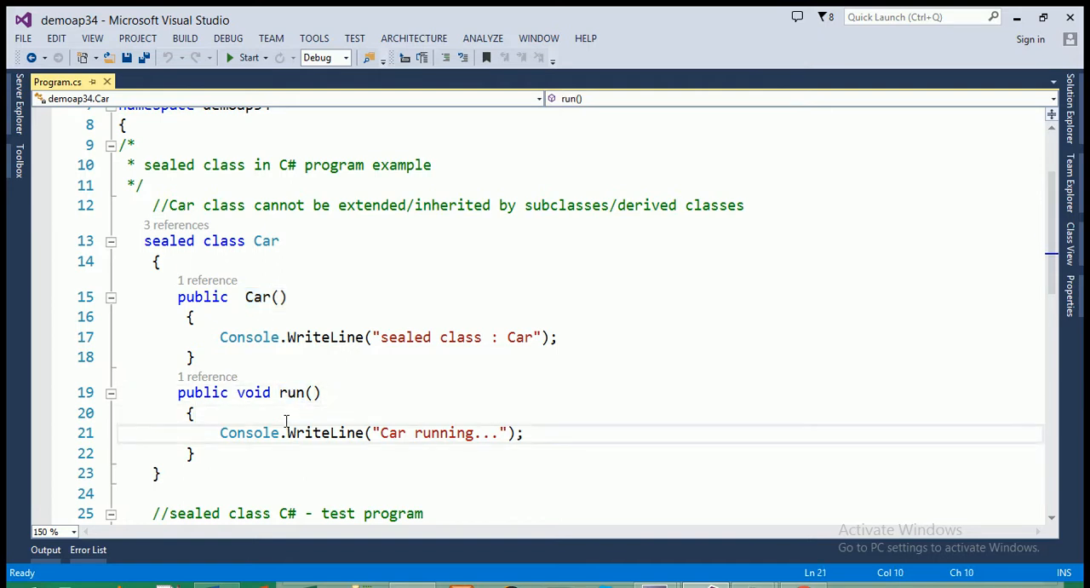
Declare FinalClassCSharp with ': car' after its name so it derives from the sealed Car class
scroll("down", 3)
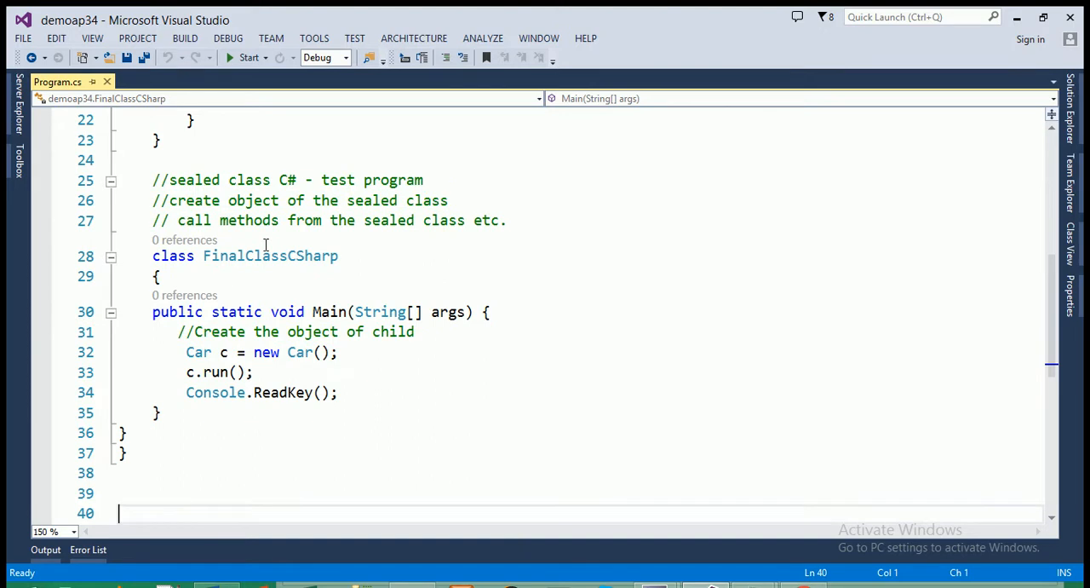
mouse_move(306, 259)
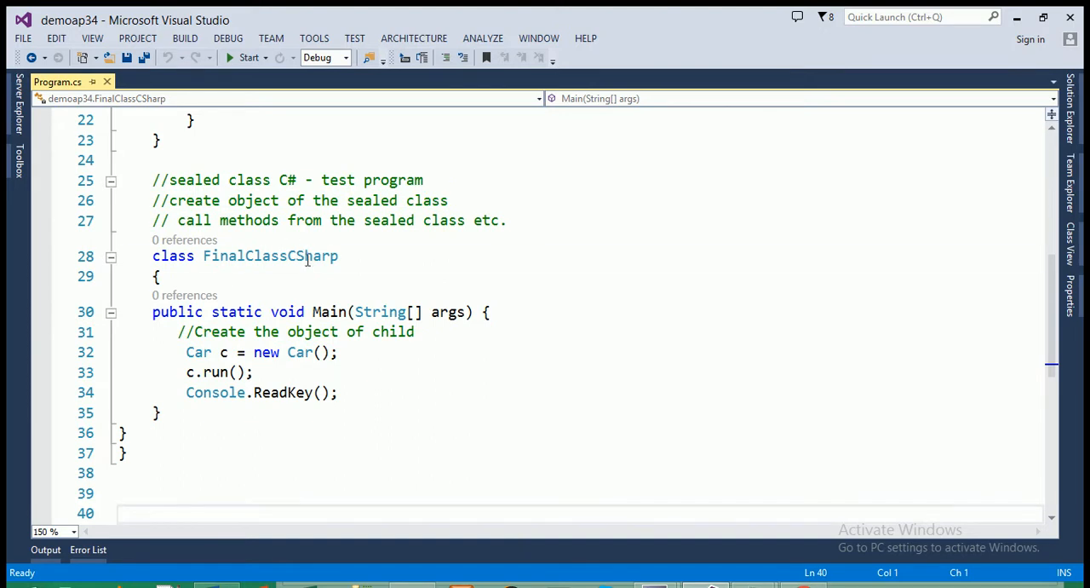
double_click(269, 256)
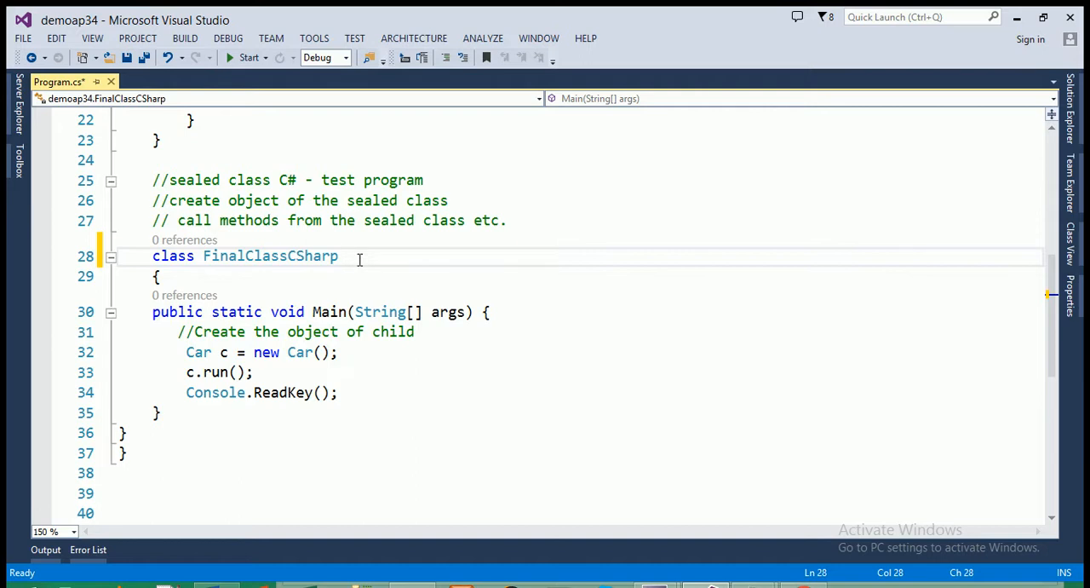
scroll("up", 3)
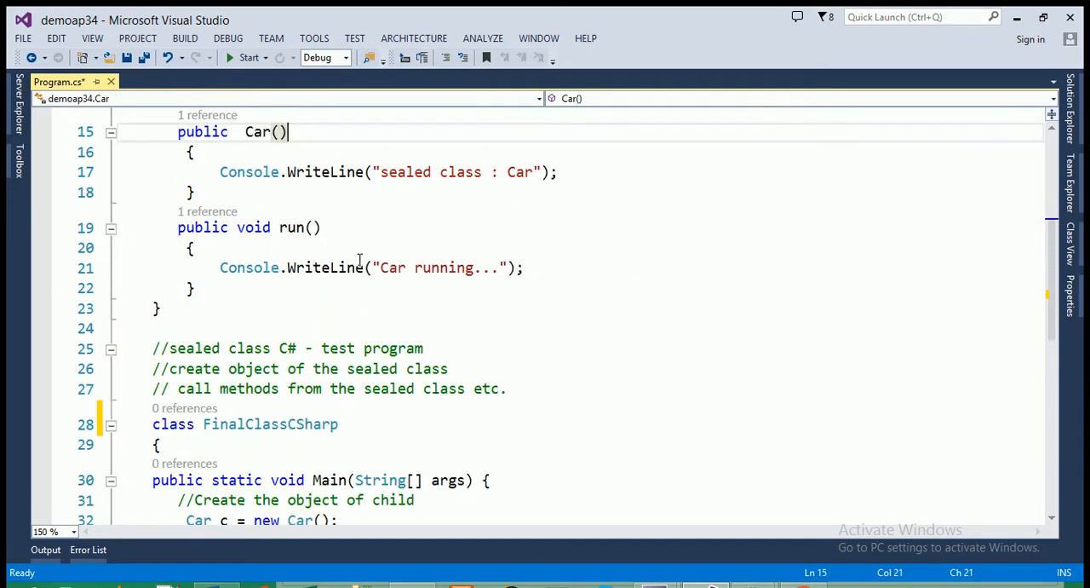
scroll("up", 3)
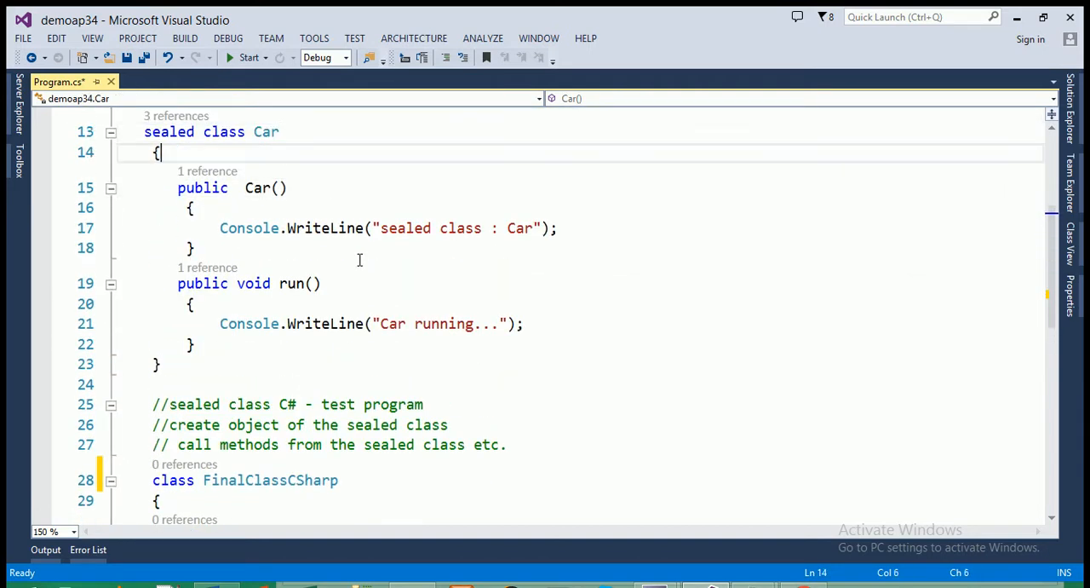
scroll("down", 3)
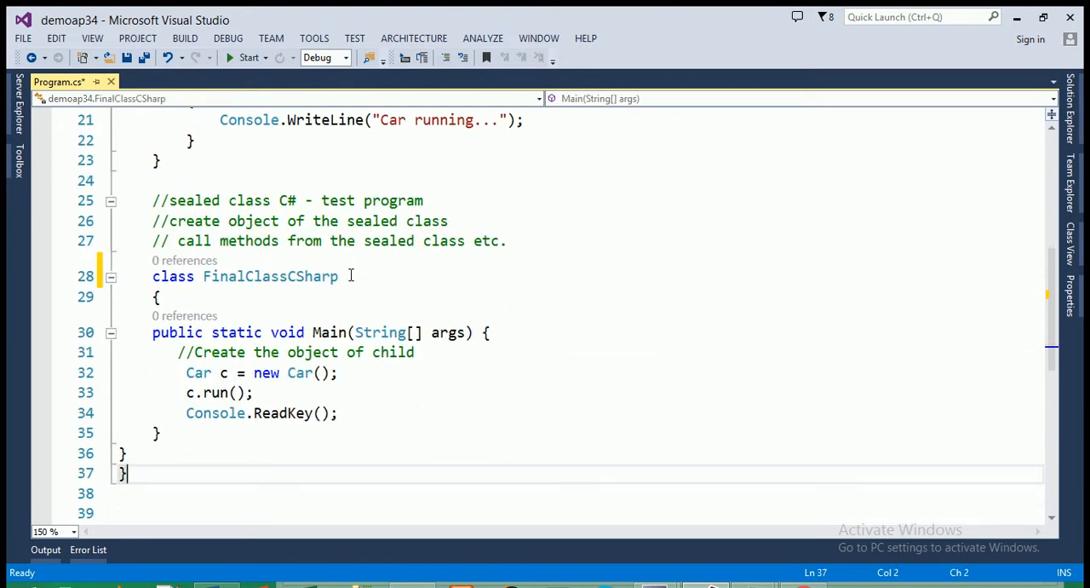
left_click(347, 276)
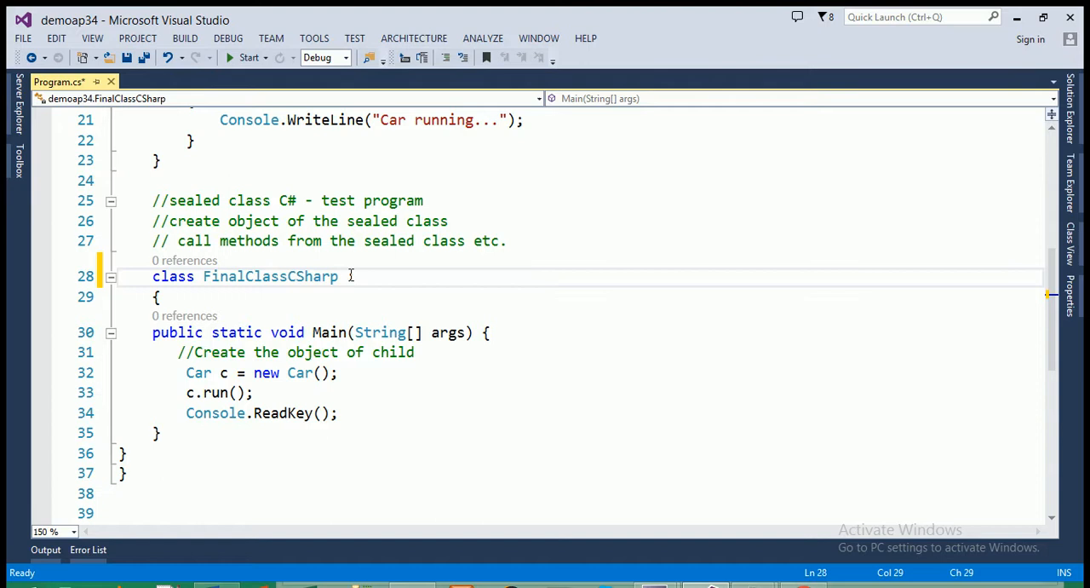
type(": car")
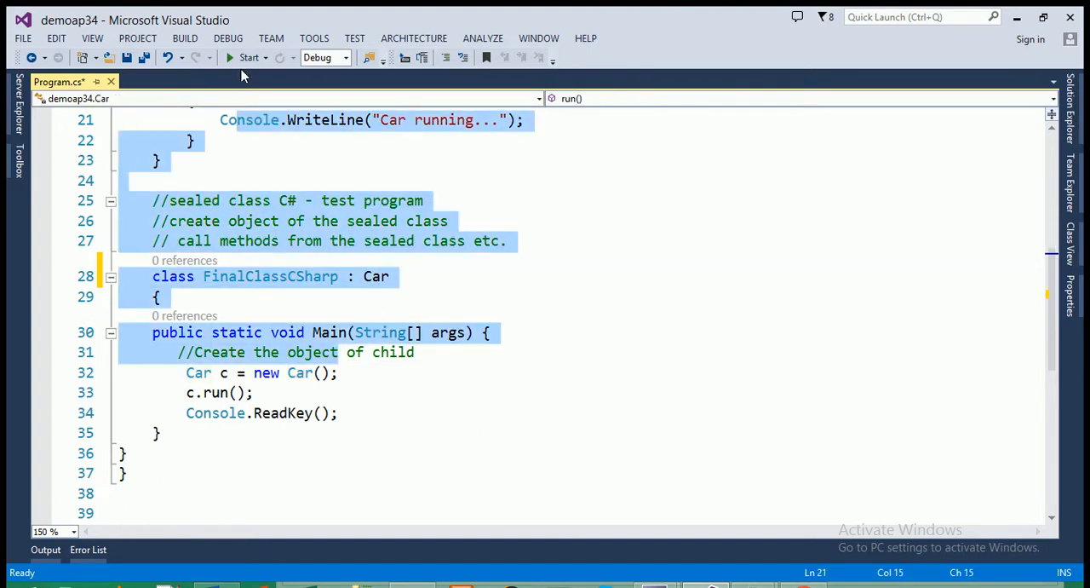
Build the program to surface the cannot-derive-from-sealed-type error, declining the last successful build
left_click(248, 58)
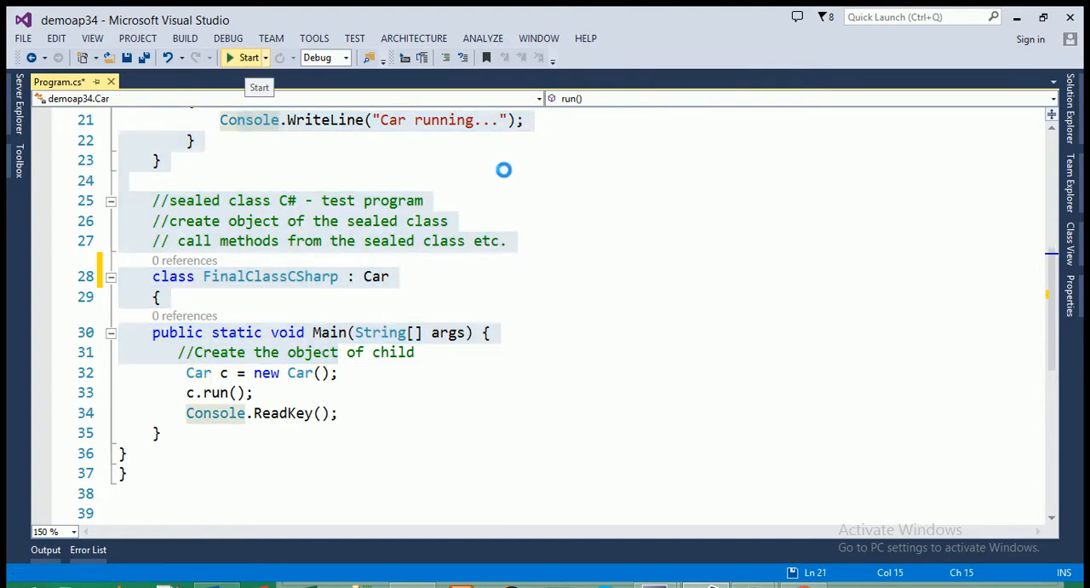
left_click(248, 58)
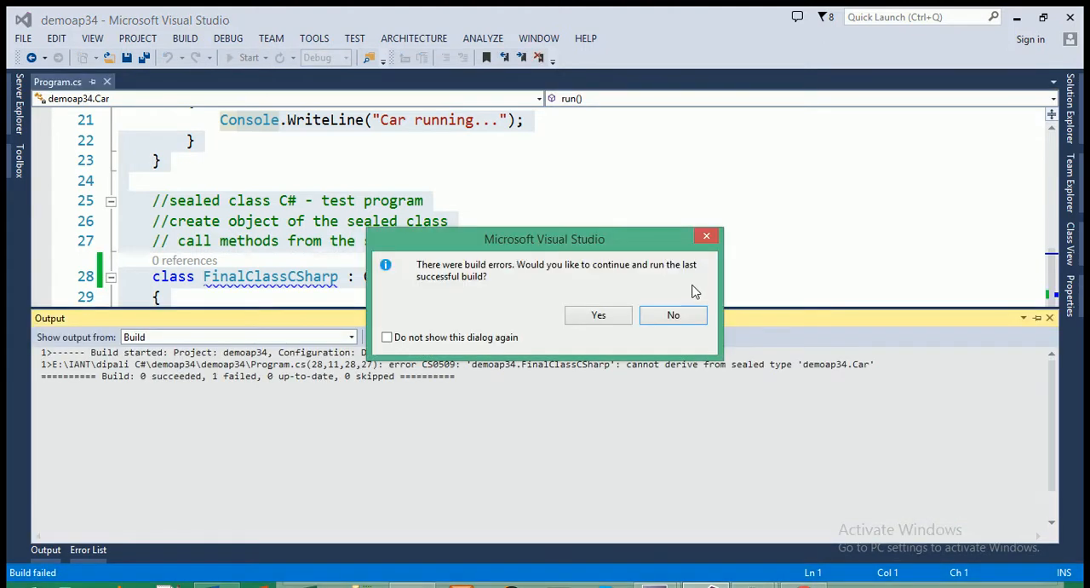
left_click(673, 314)
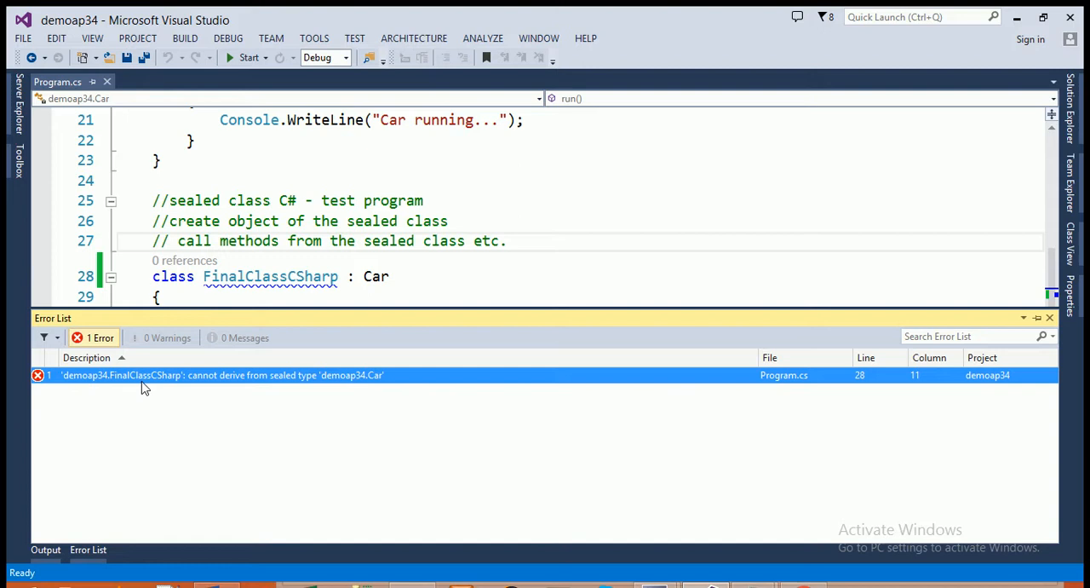
mouse_move(196, 385)
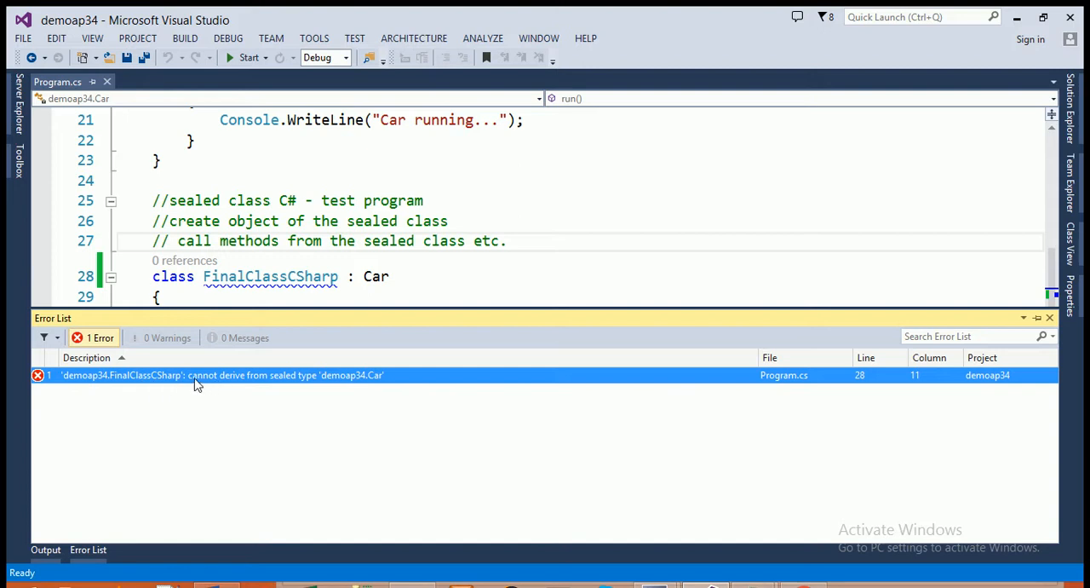
mouse_move(247, 388)
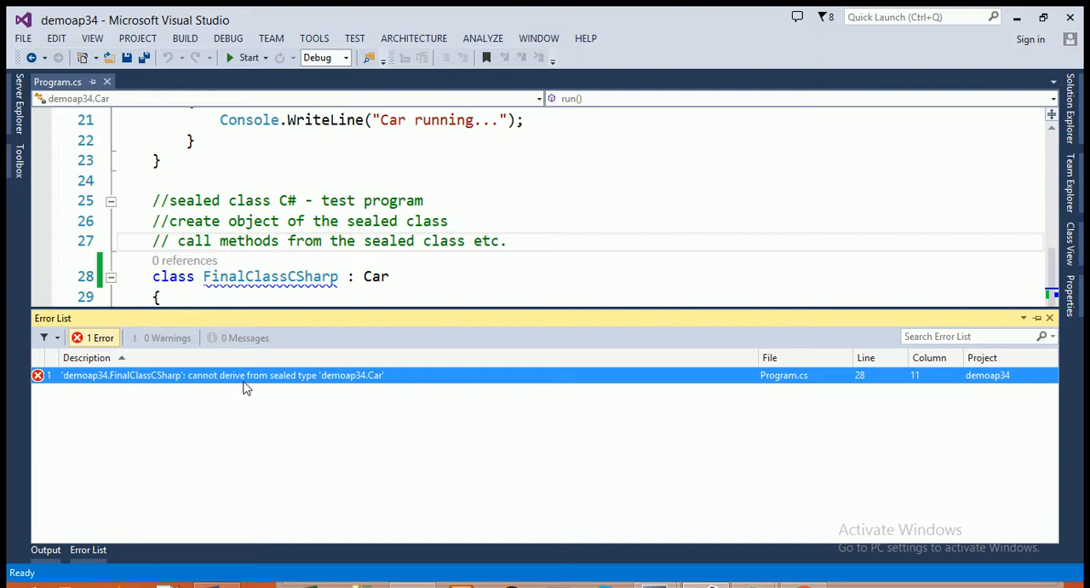
mouse_move(259, 388)
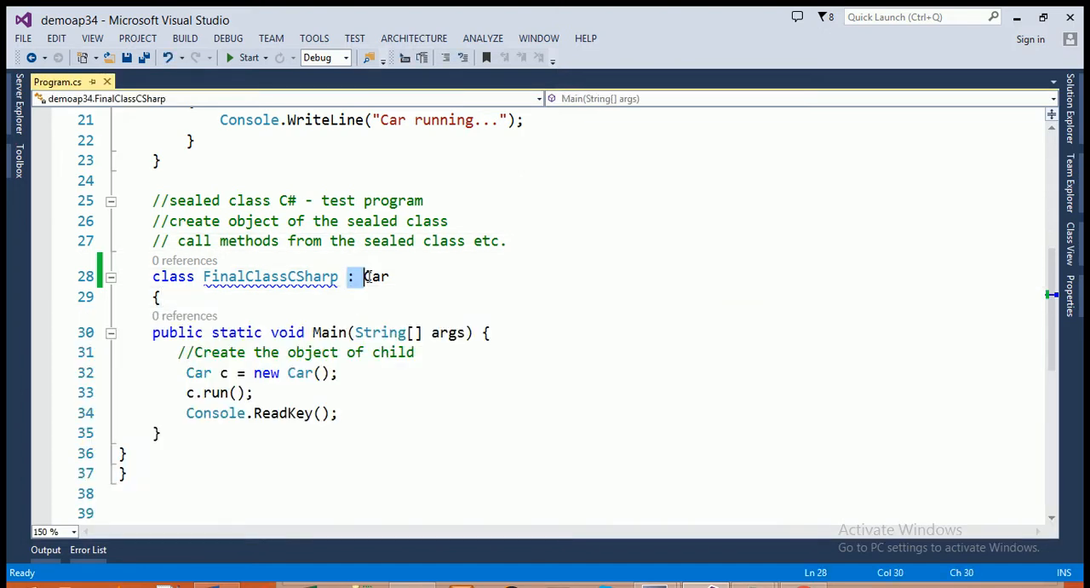
Remove the ': Car' inheritance from FinalClassCSharp and review the Car class
double_click(374, 276)
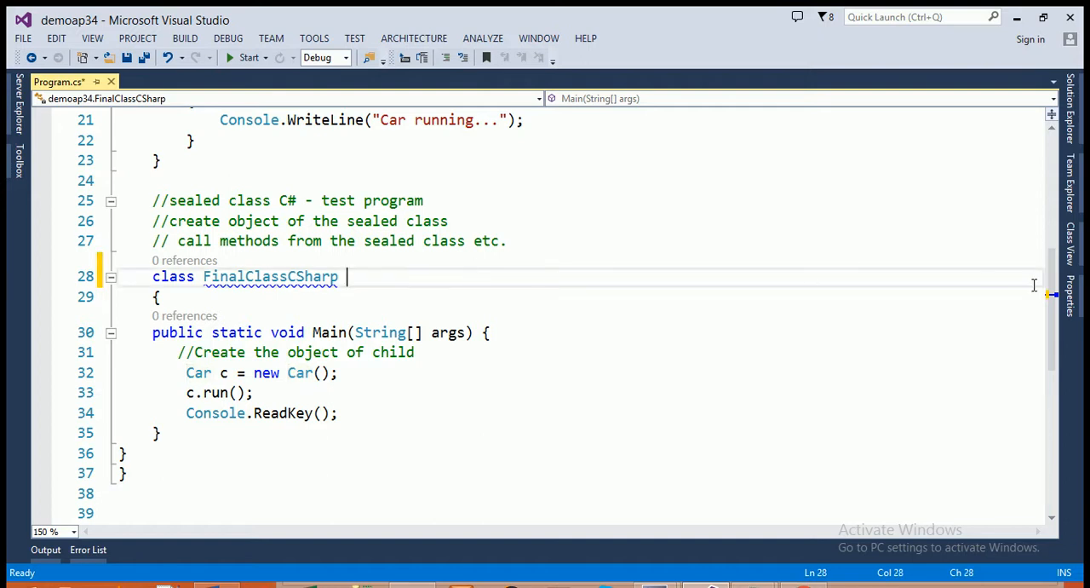
scroll("up", 3)
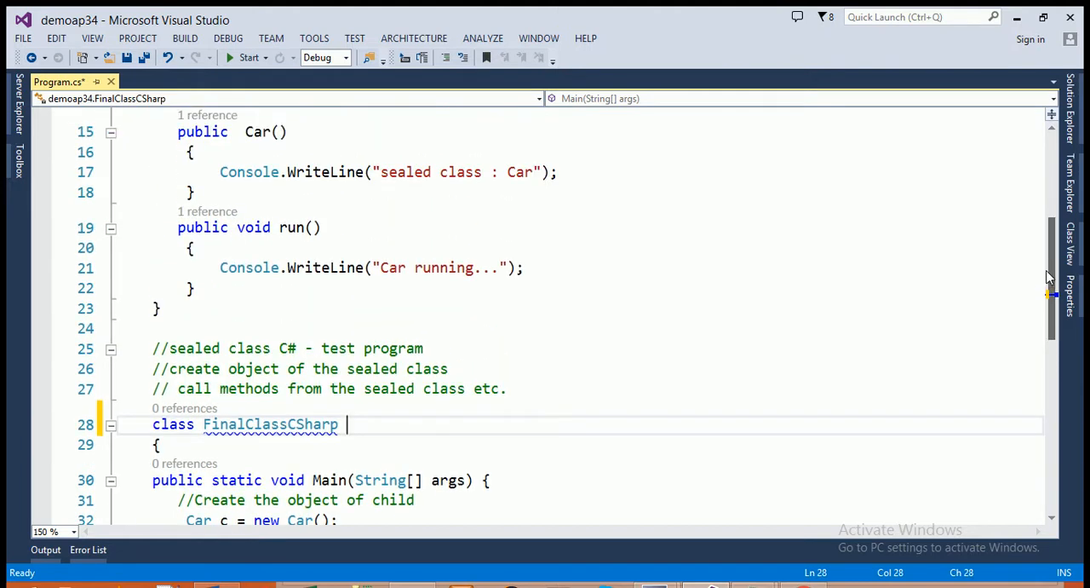
scroll("up", 3)
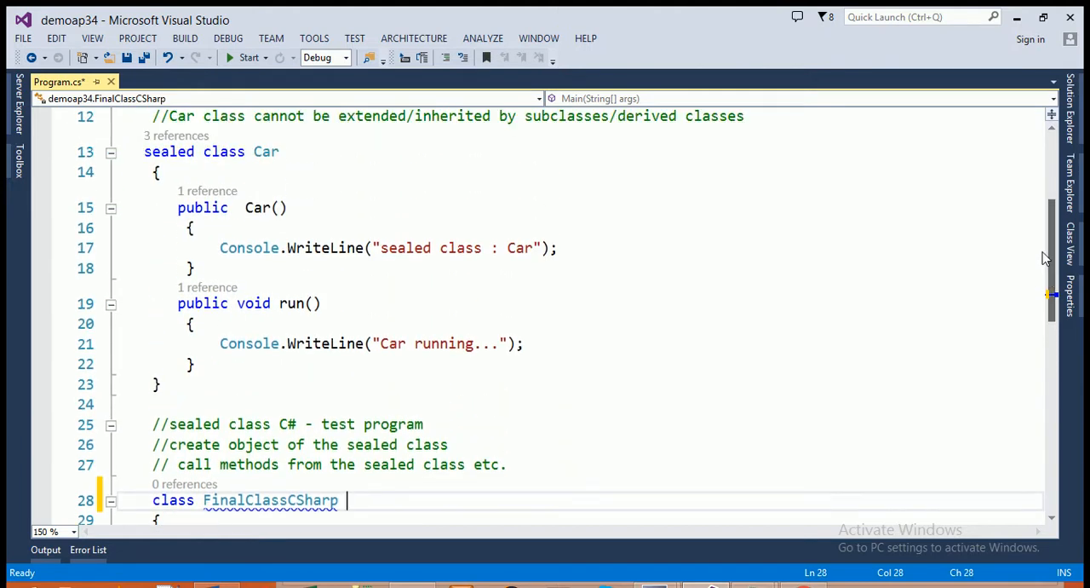
scroll("down", 3)
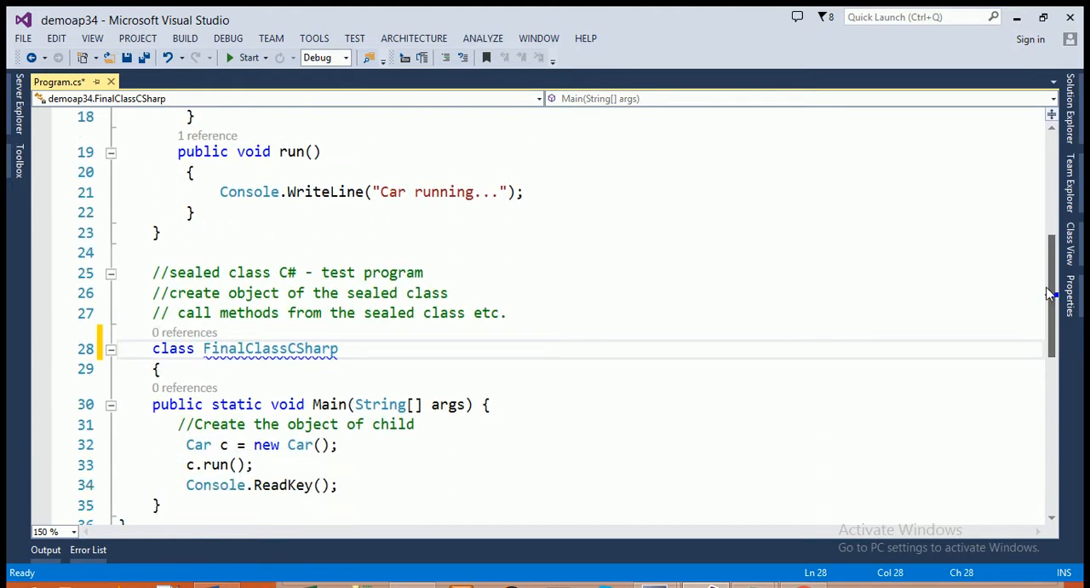
scroll("up", 3)
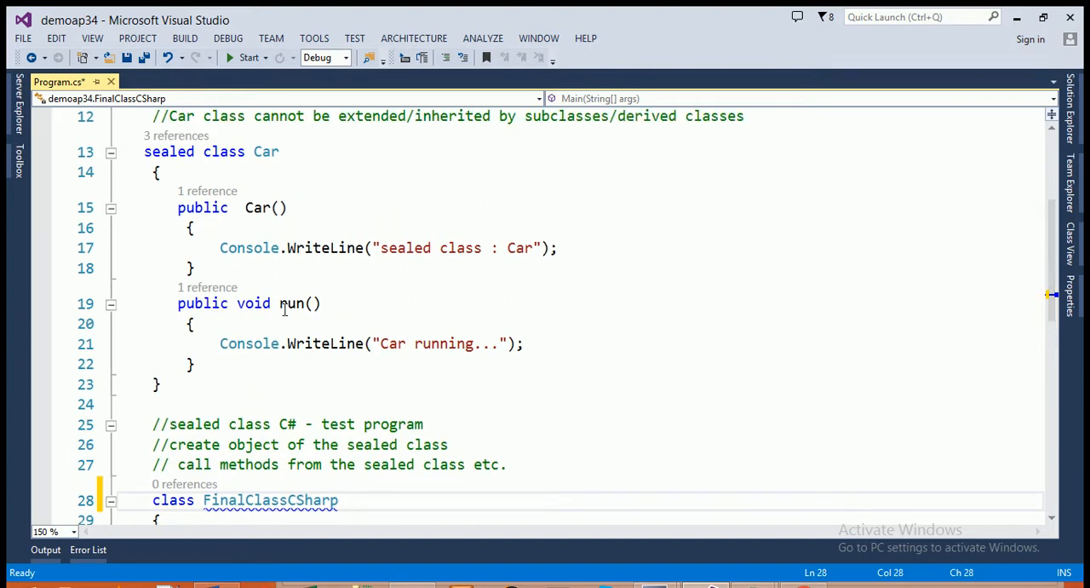
double_click(291, 304)
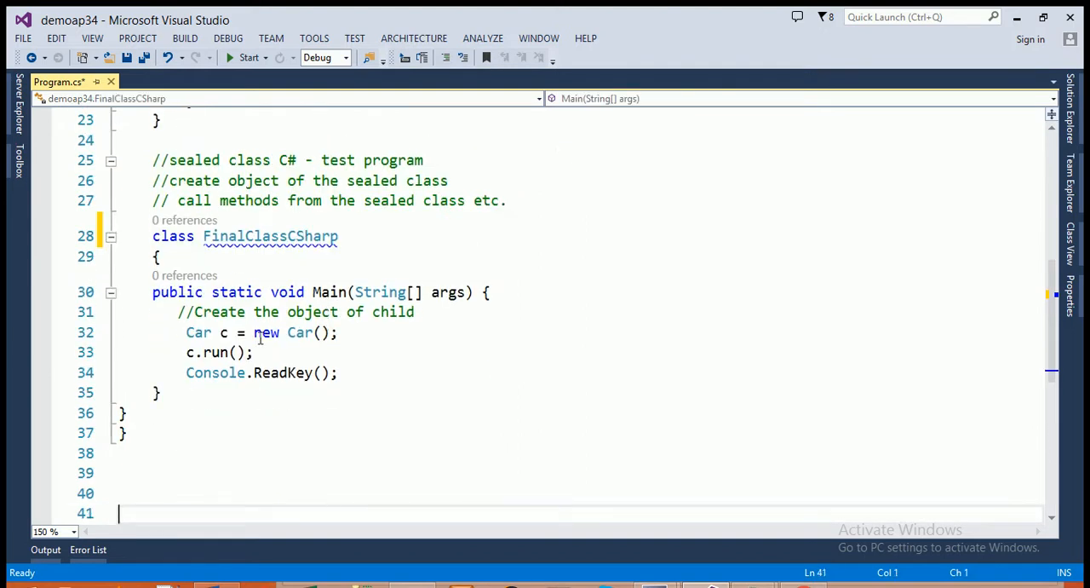
Build and start the program in the debugger with the code in front
left_click(221, 333)
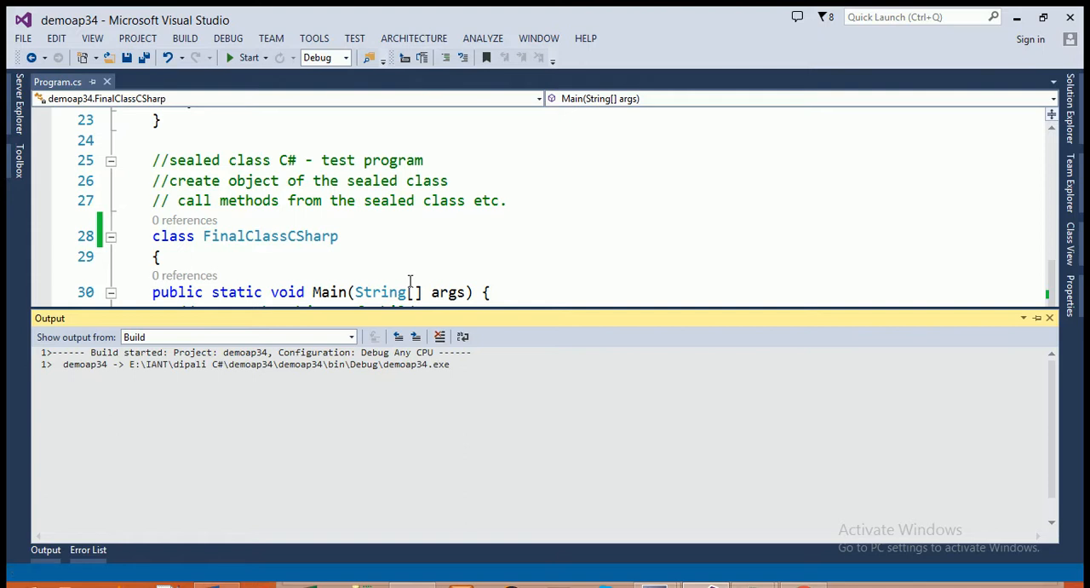
left_click(249, 58)
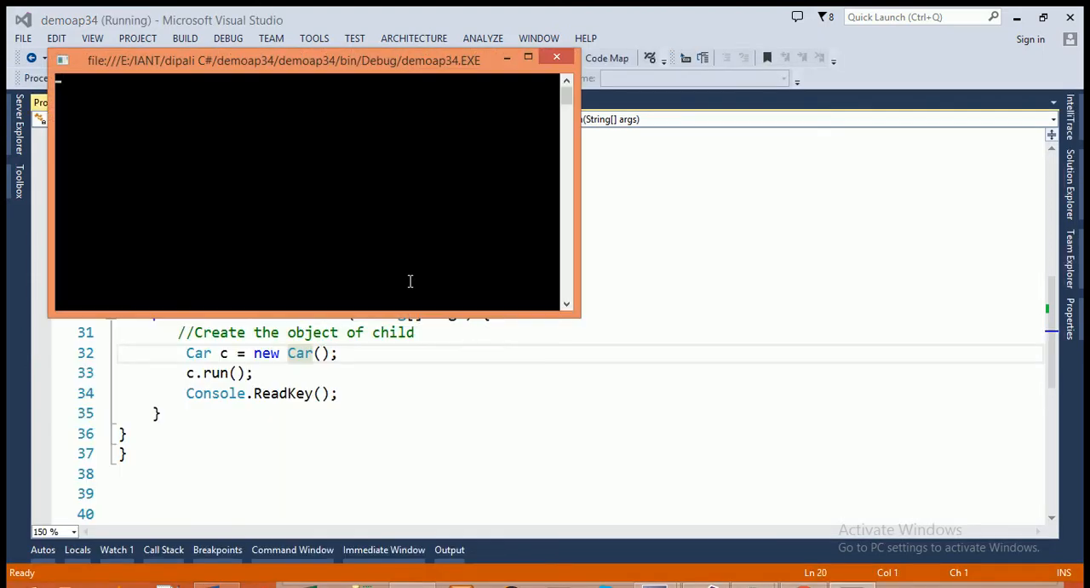
left_click(555, 58)
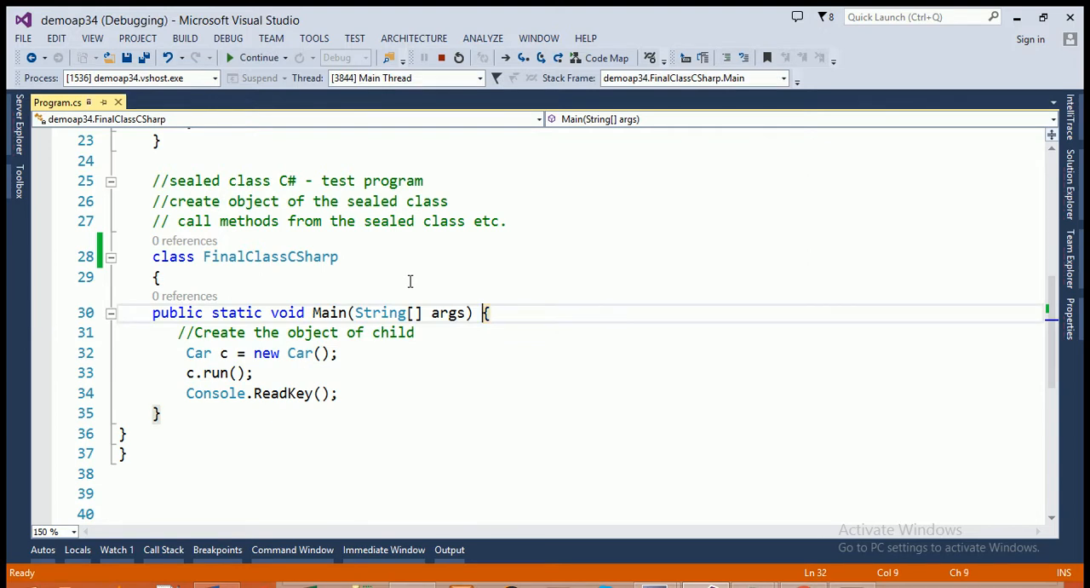
Step through Main, the Car constructor and run() so the console prints 'sealed class : Car'
key("F10")
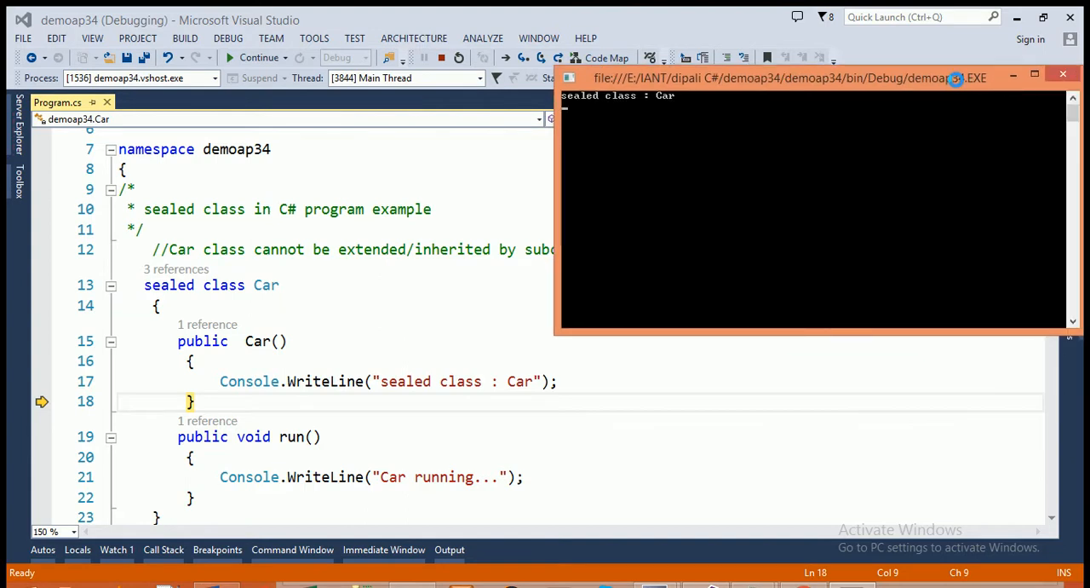
mouse_move(534, 446)
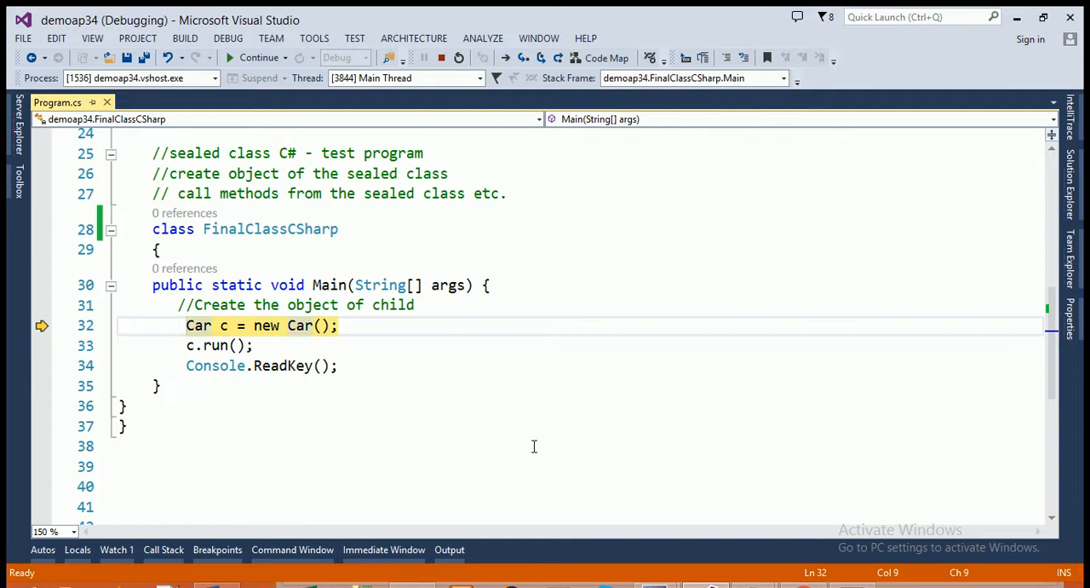
key("F10")
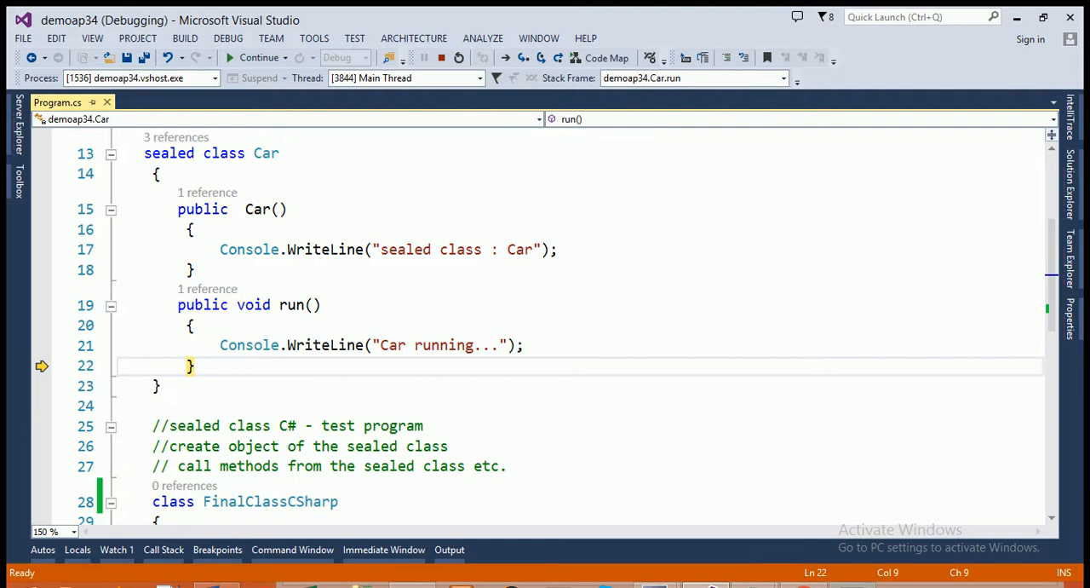
left_click(157, 385)
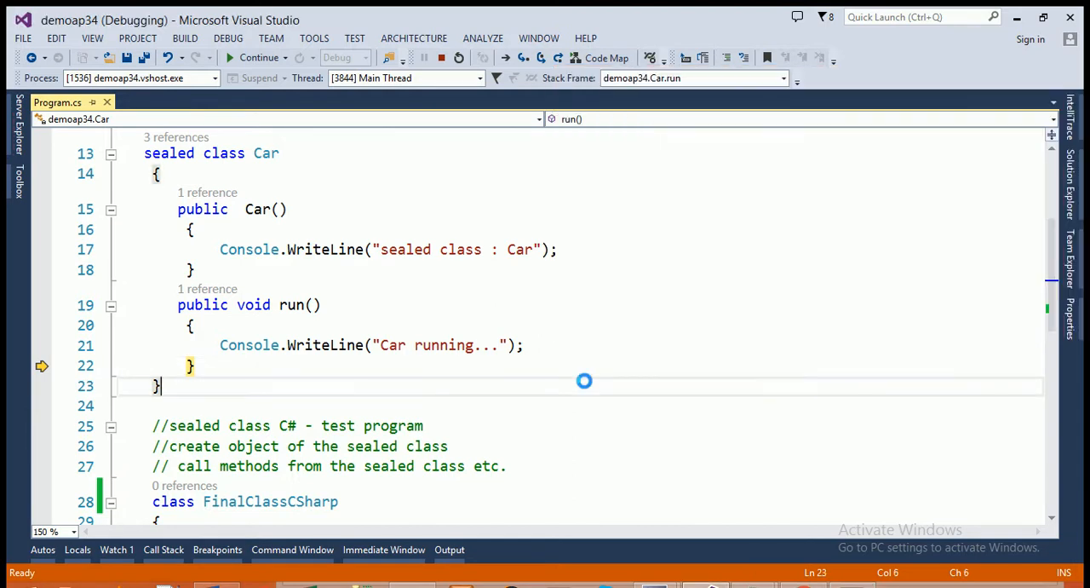
key("F10")
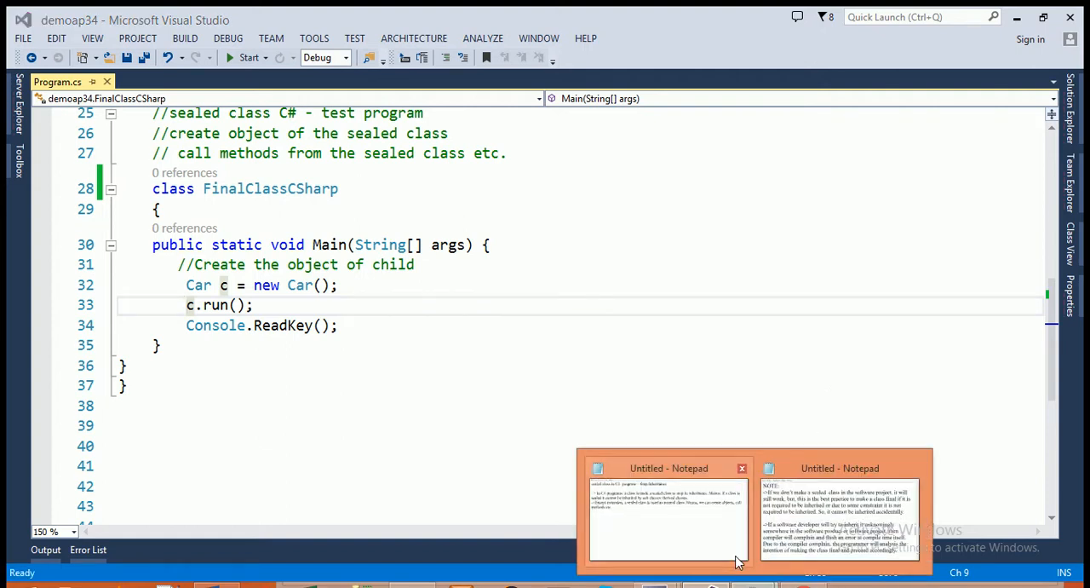
Take the first NOTE paragraph from the second Notepad window for the main sealed class notes
left_click(668, 511)
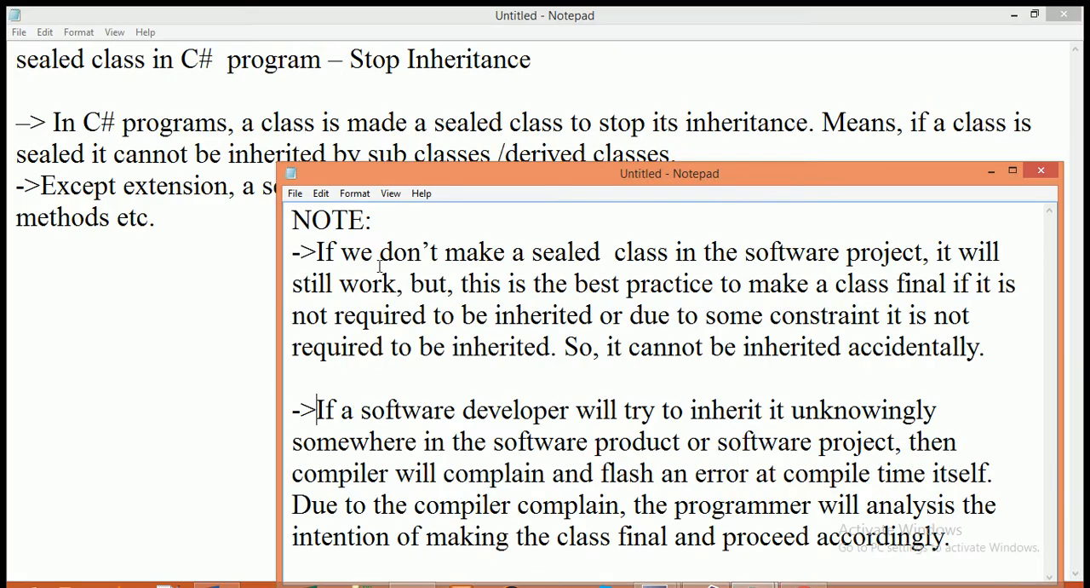
left_click_drag(291, 218, 817, 441)
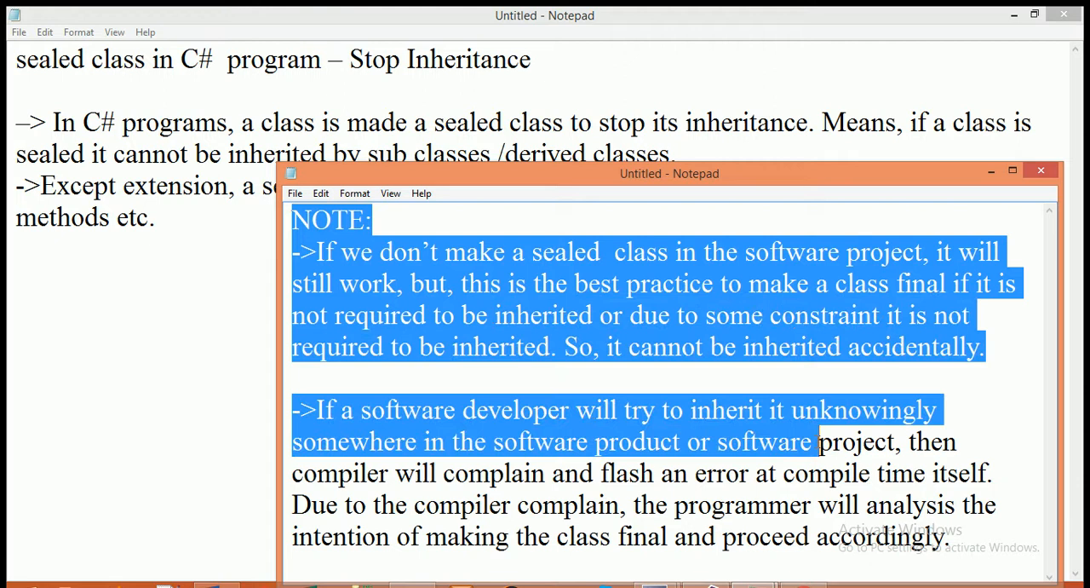
key("Delete")
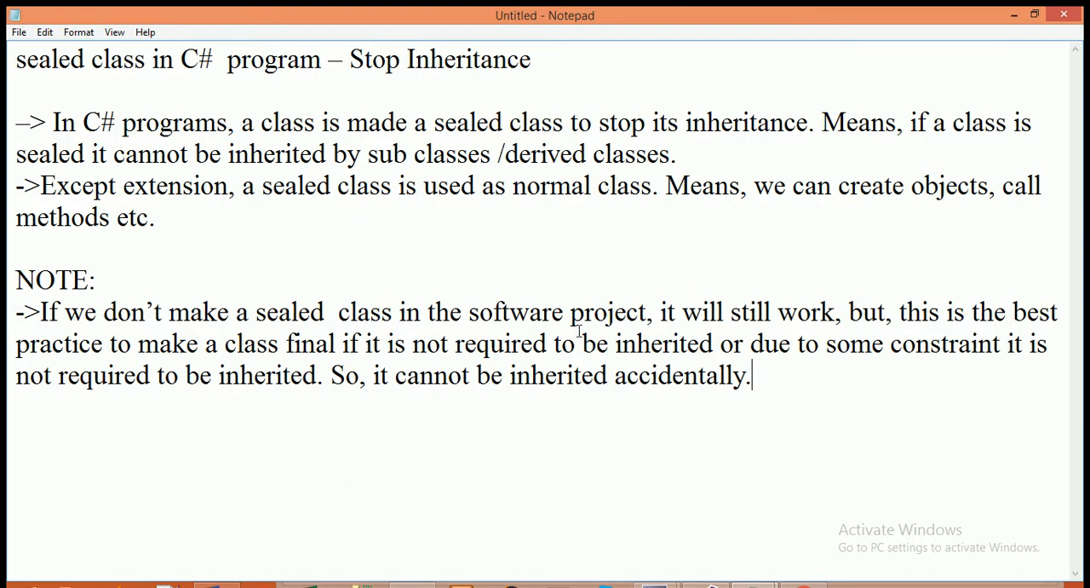
mouse_move(882, 361)
type("sealed")
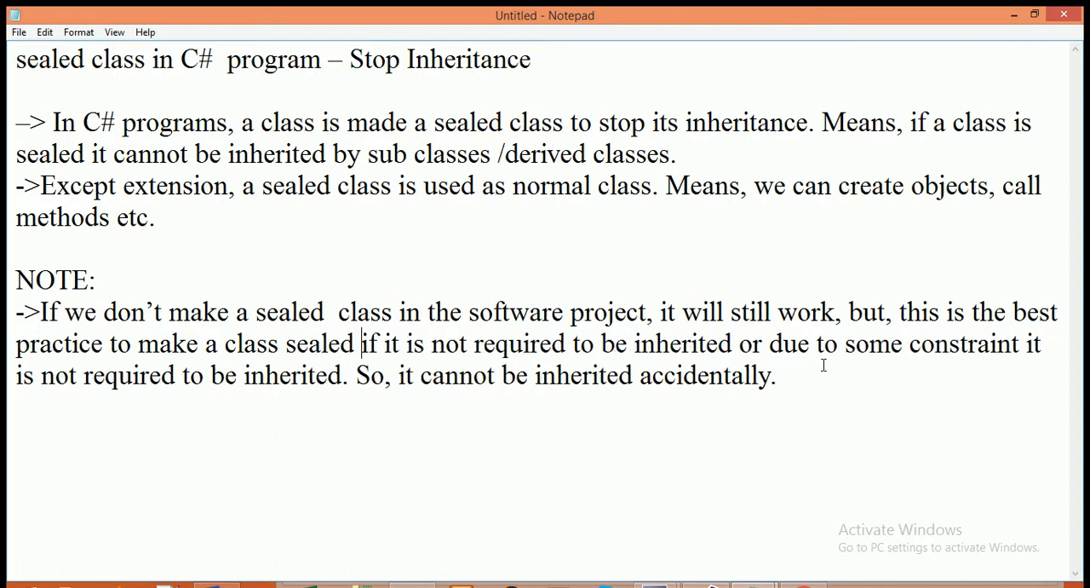
mouse_move(525, 394)
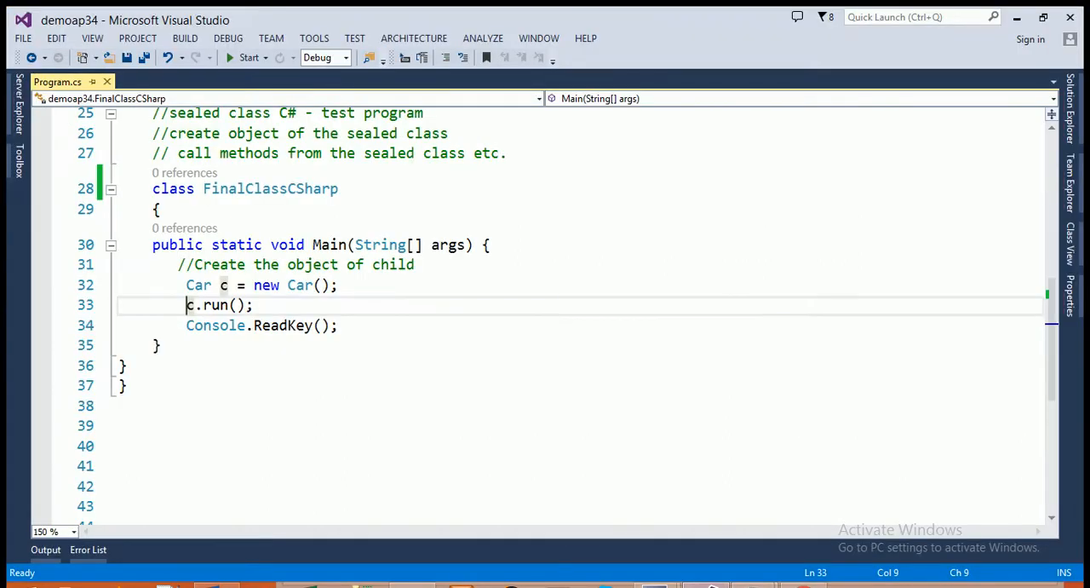
mouse_move(659, 402)
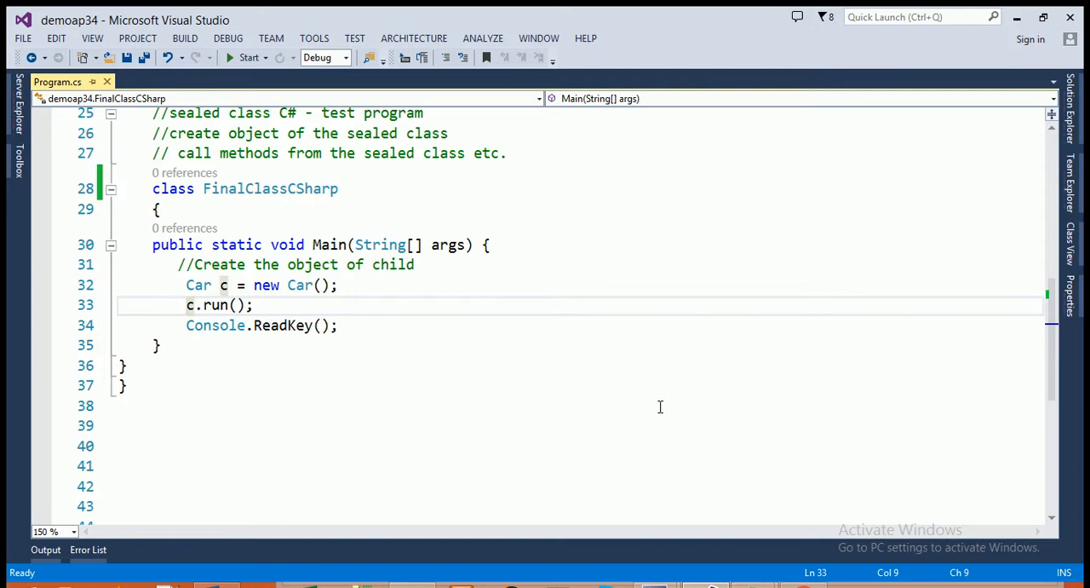
mouse_move(735, 572)
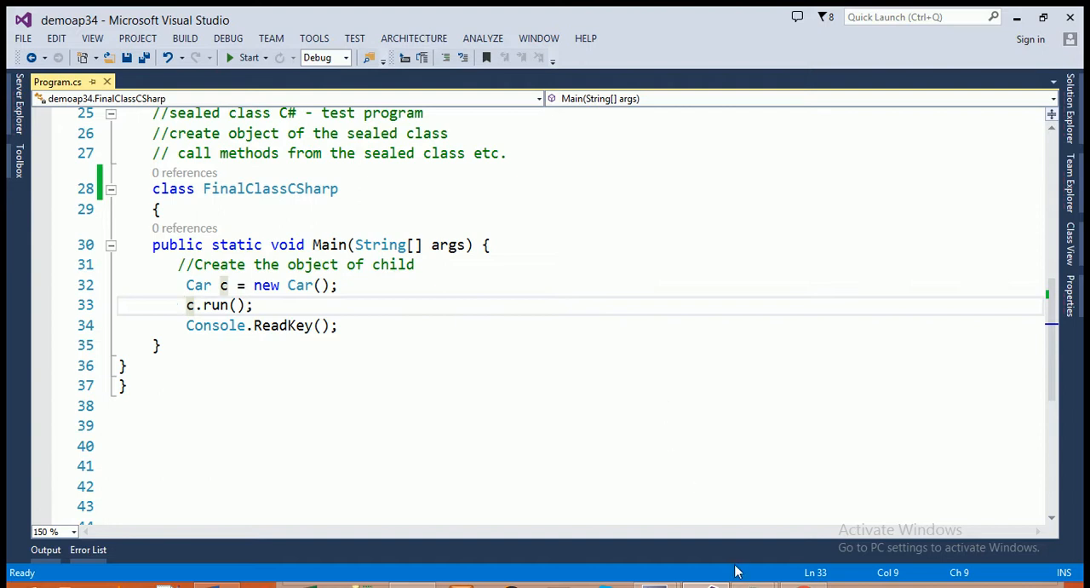
mouse_move(712, 586)
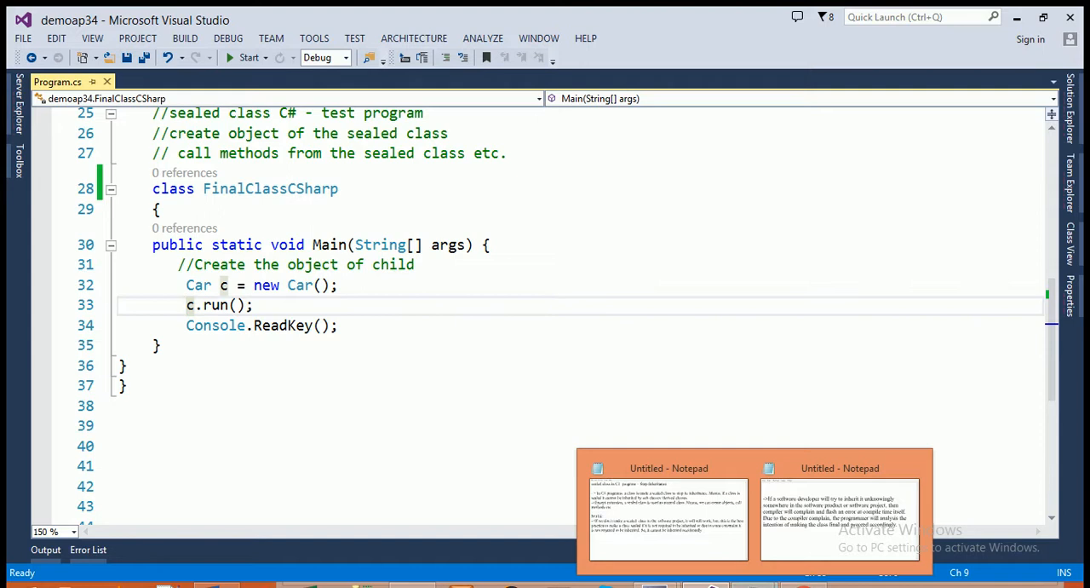
mouse_move(809, 543)
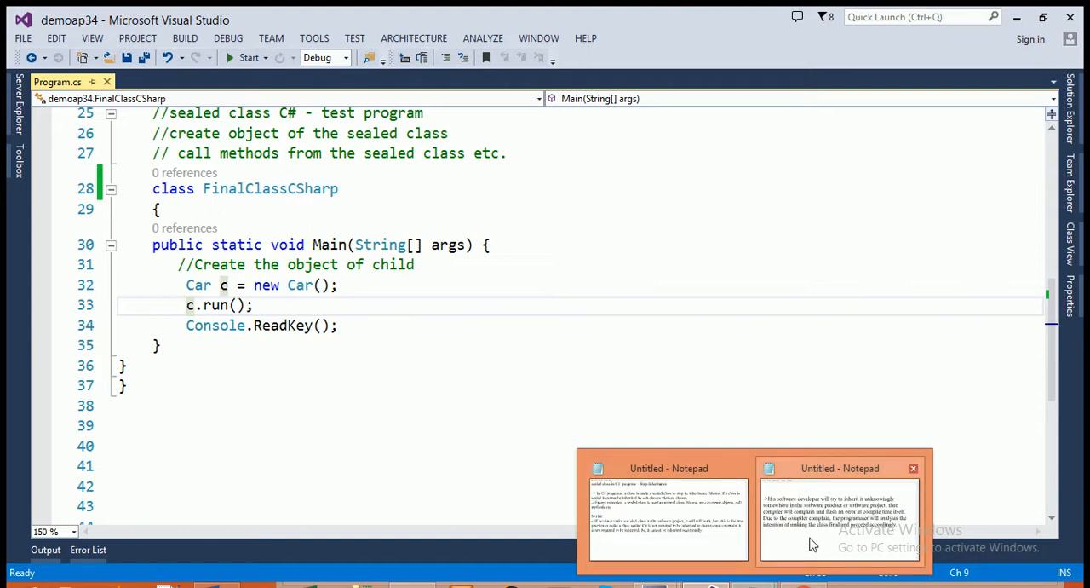
Grab the whole compile-time-error paragraph from the second note and return to the main notes
left_click(839, 507)
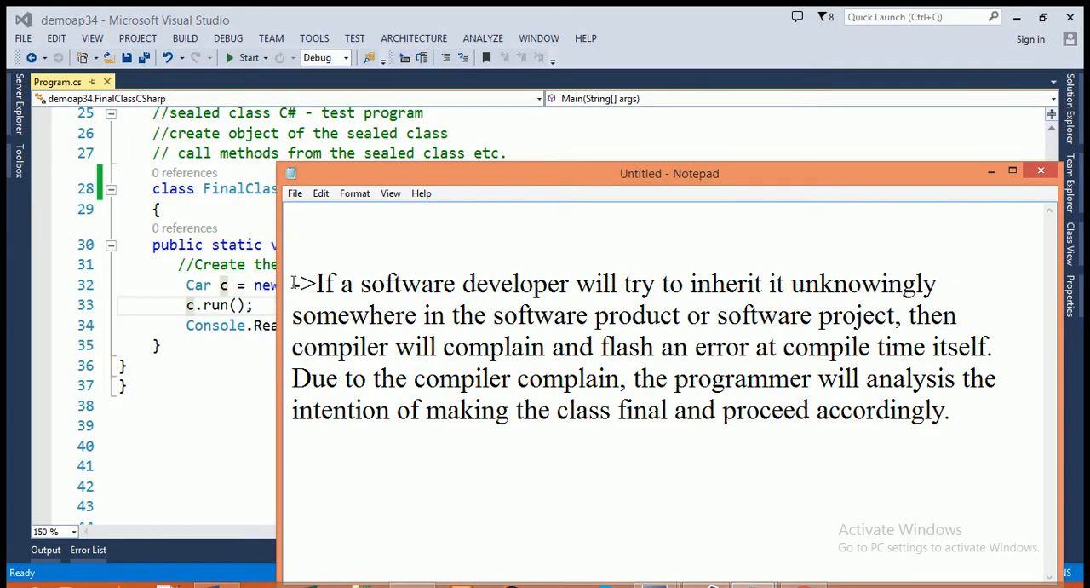
key("ctrl+a")
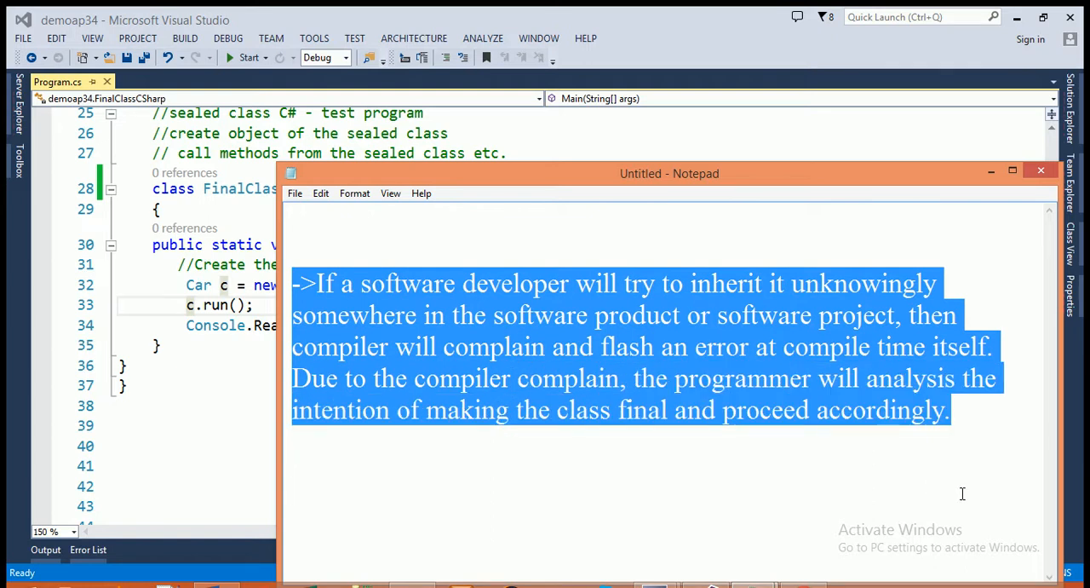
key("Delete")
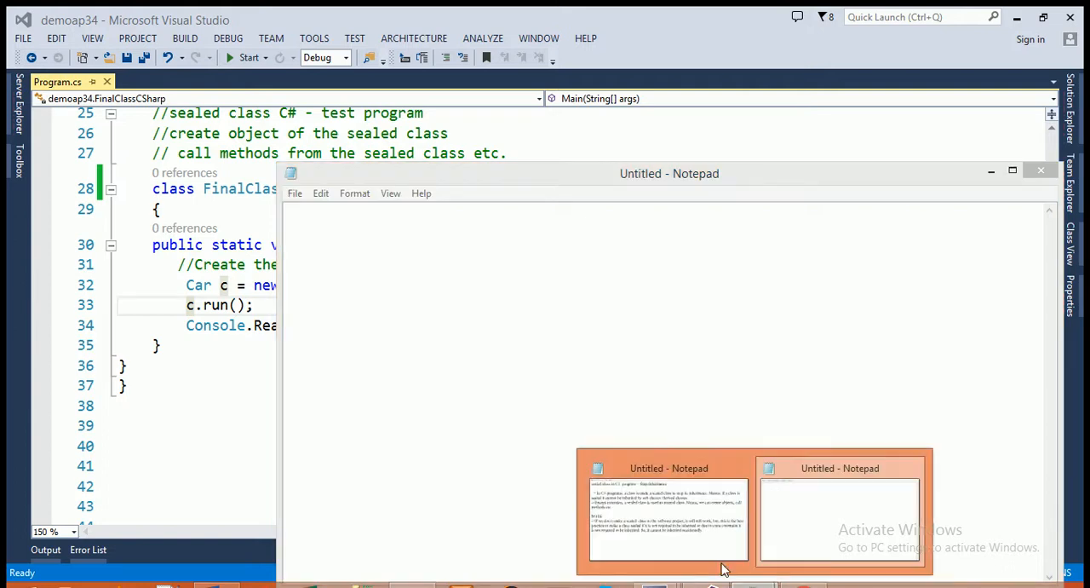
left_click(668, 511)
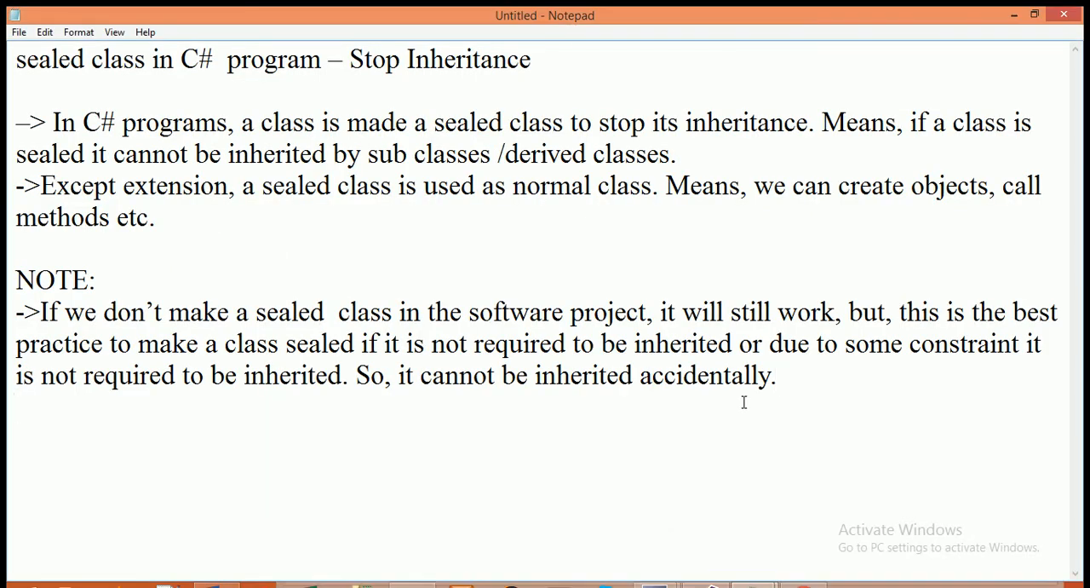